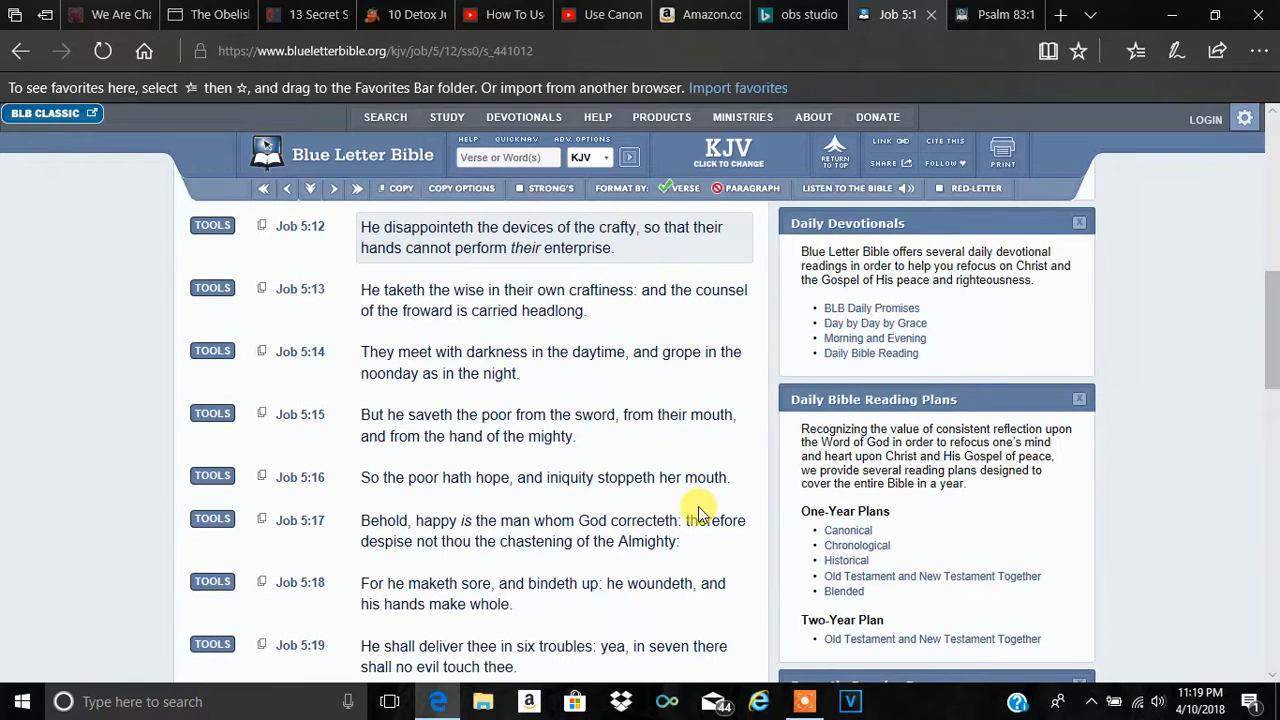
pyautogui.moveTo(350, 236)
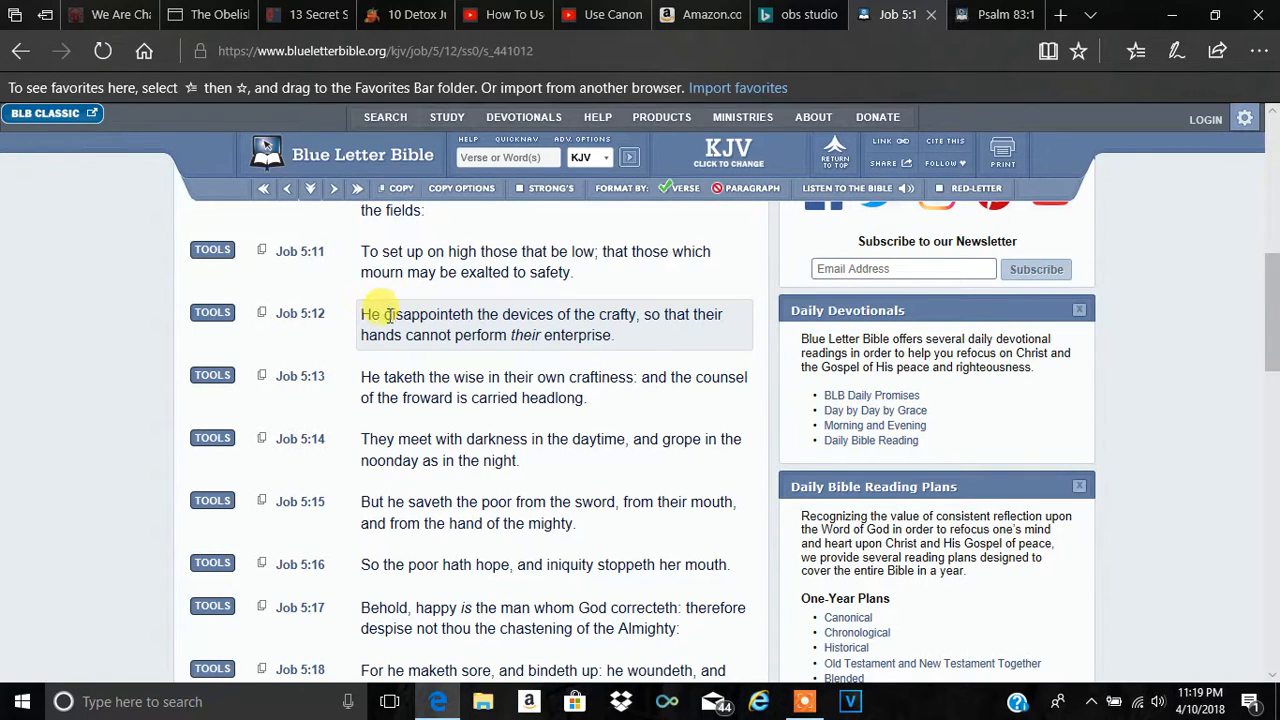
pyautogui.moveTo(552, 310)
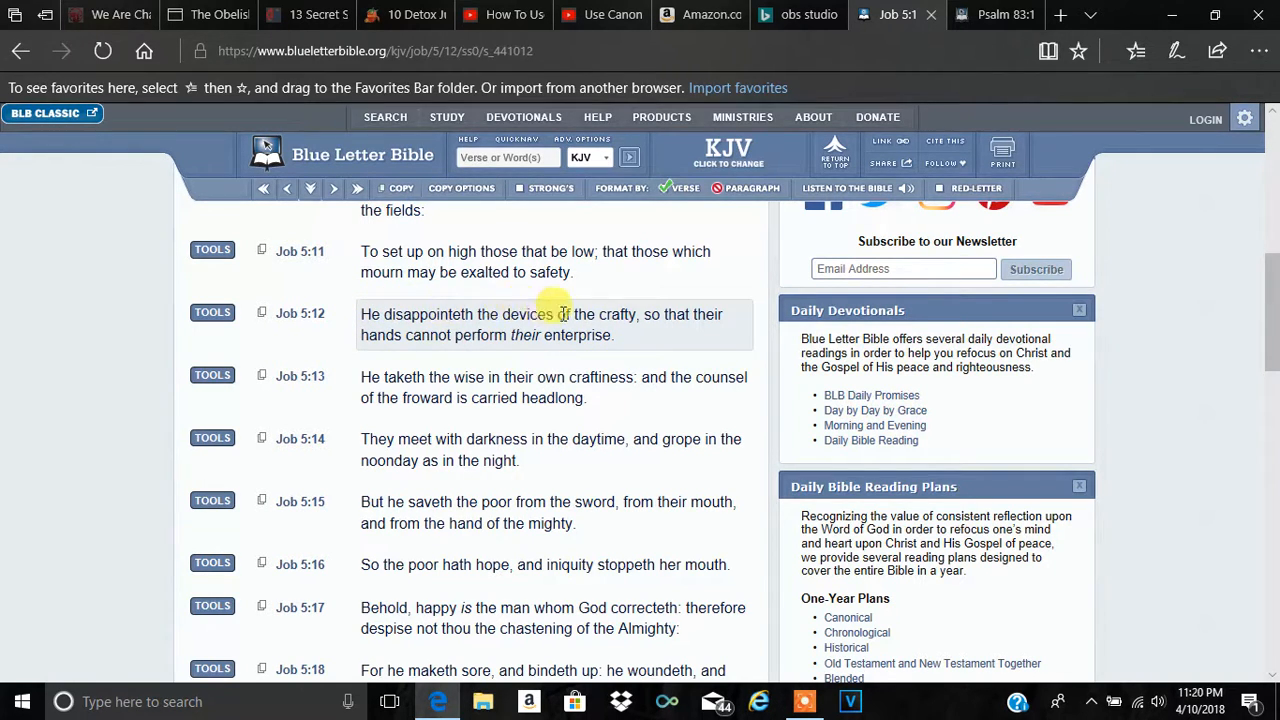
pyautogui.moveTo(360, 312)
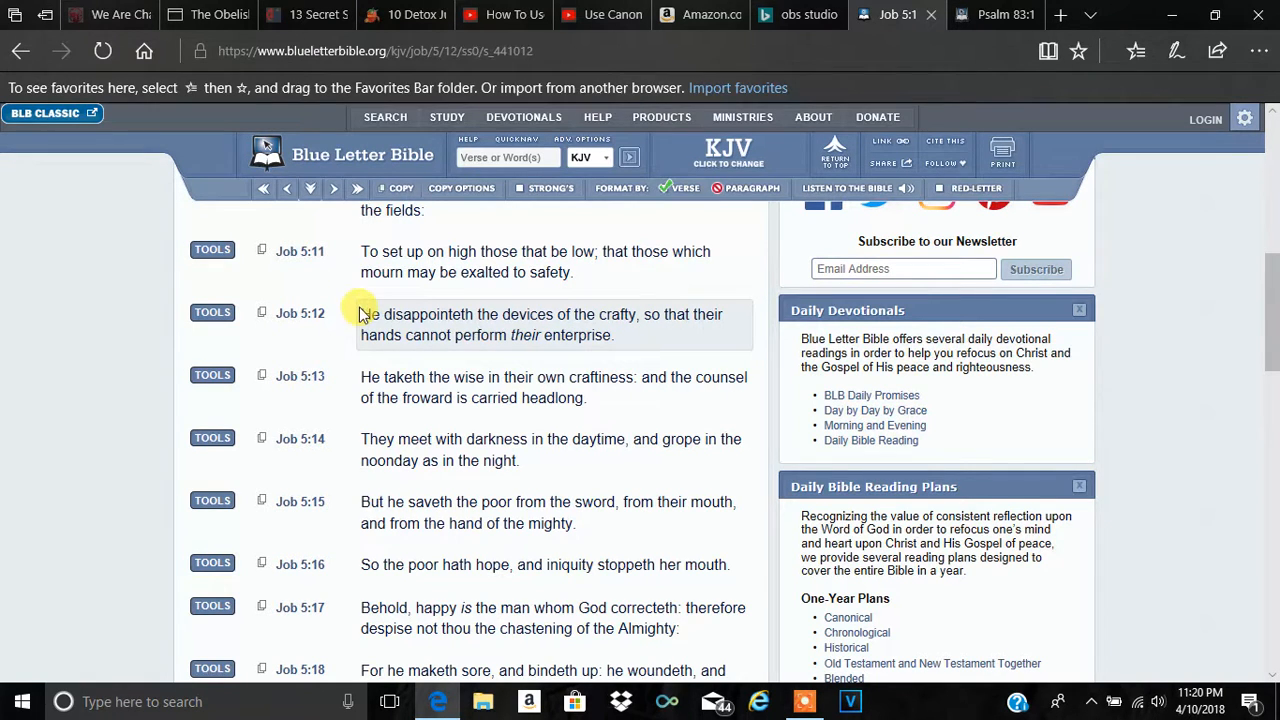
# Bring the Psalm 83 KJV chapter into view in place of Job 5.
pyautogui.doubleClick(368, 314)
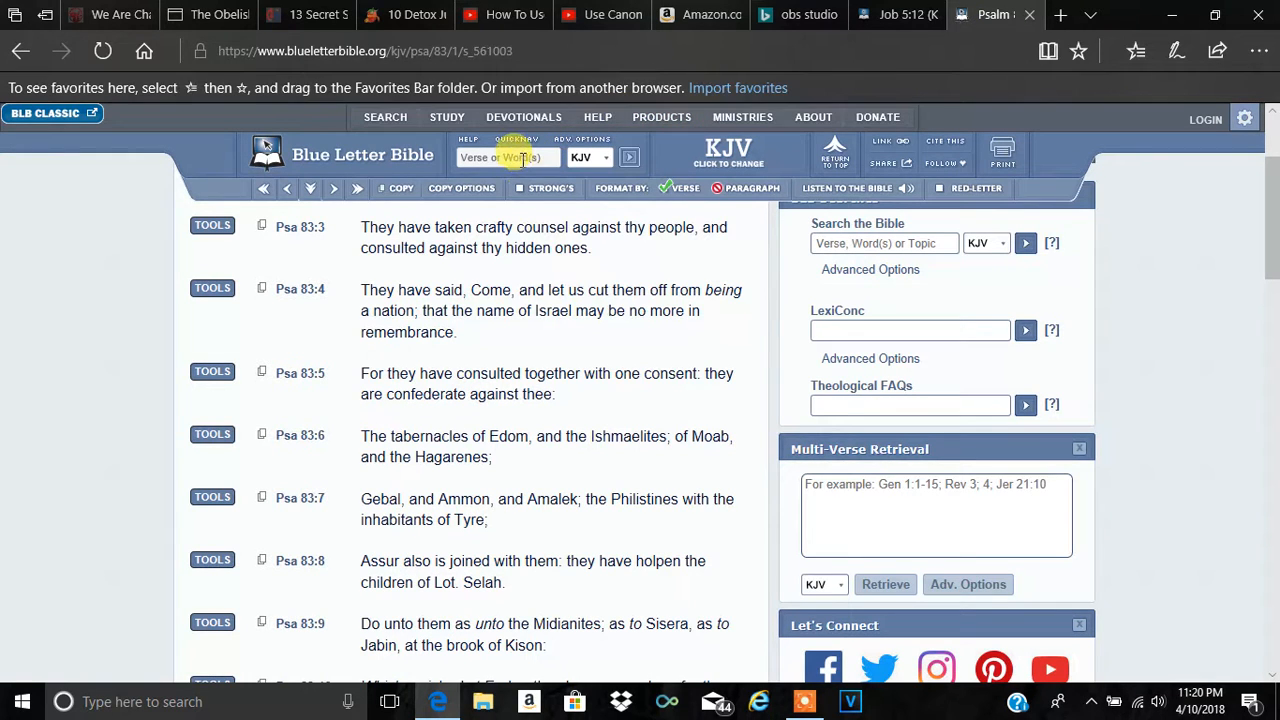
# From the homepage in a new tab, search 'pr 21' to load Proverbs 21 KJV.
pyautogui.rightClick(364, 156)
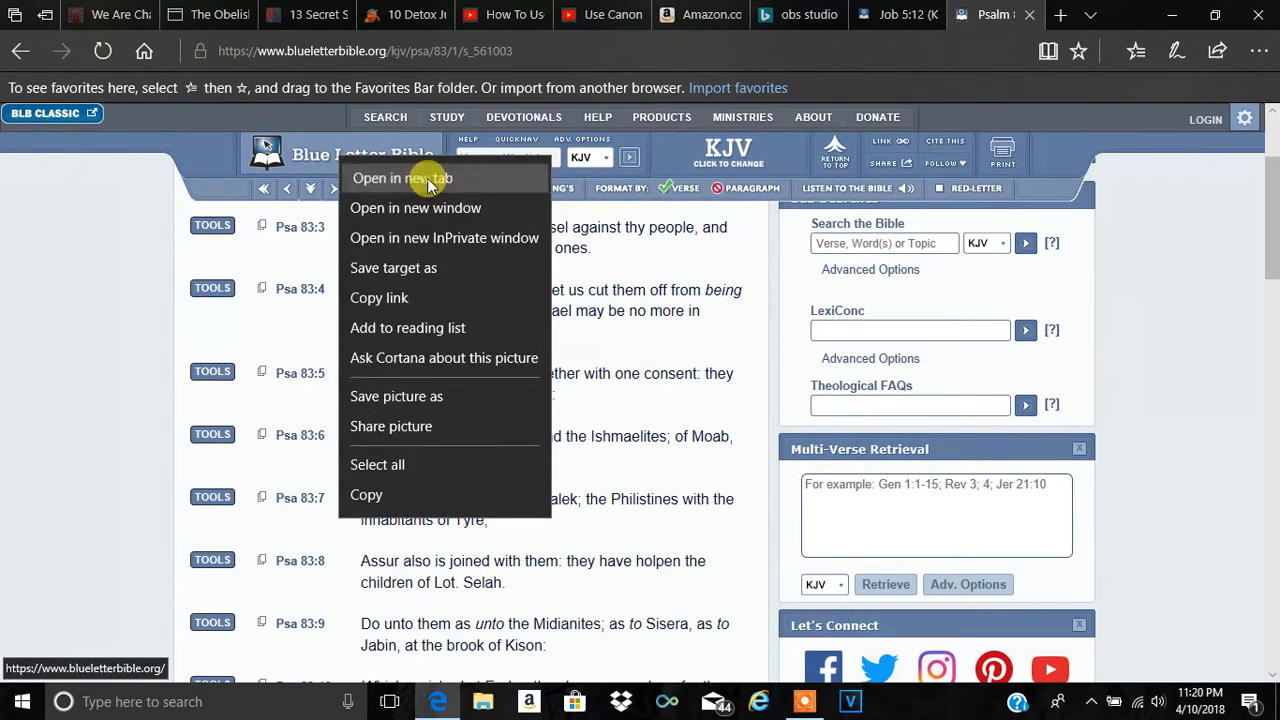
pyautogui.click(402, 178)
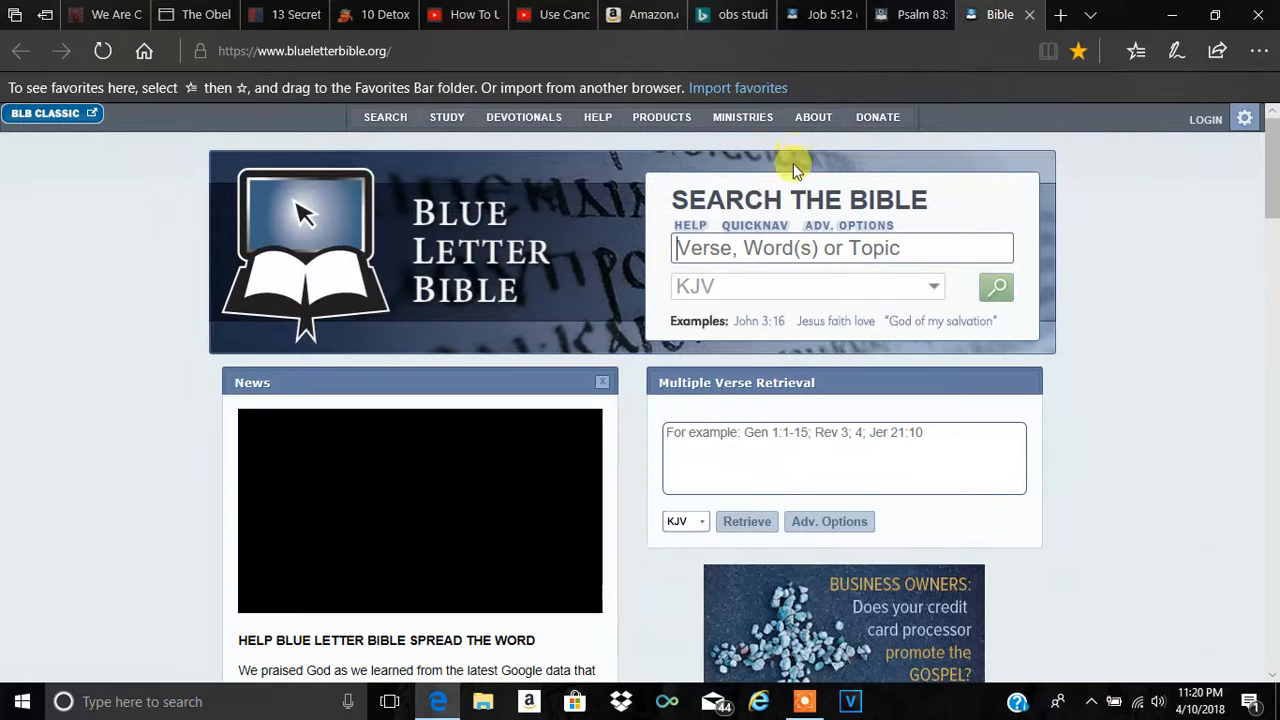
pyautogui.write('pr')
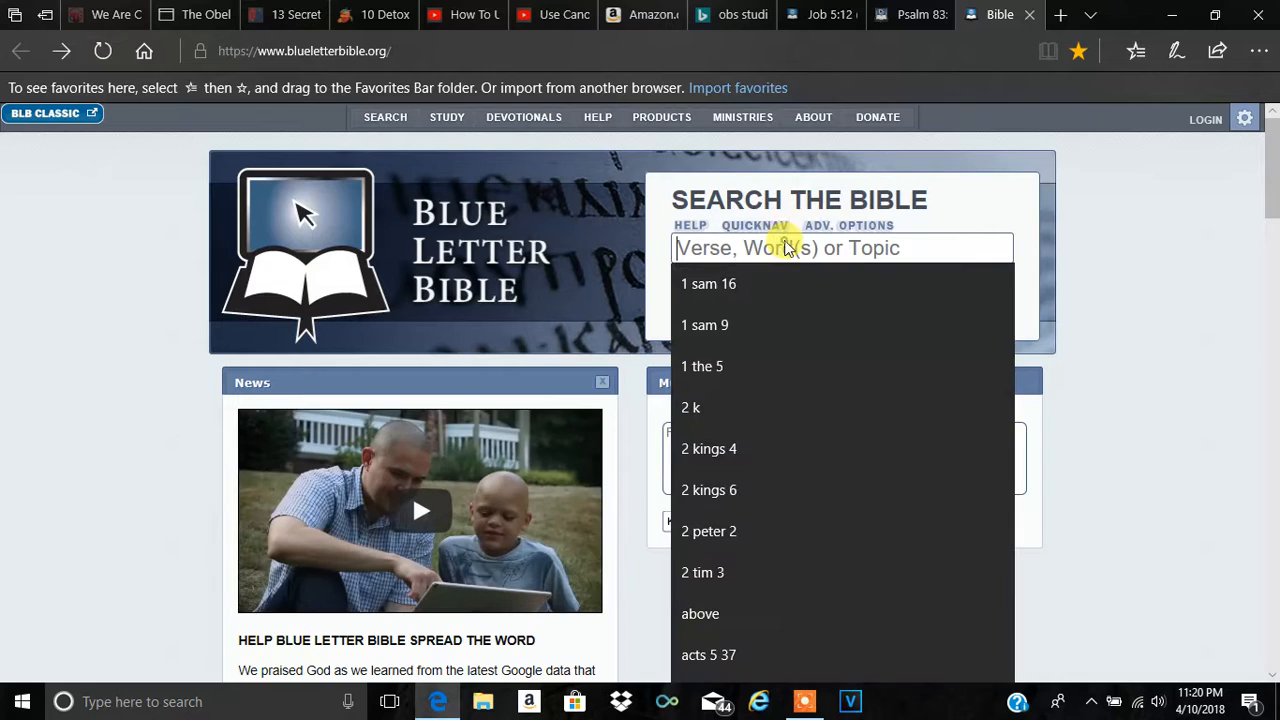
pyautogui.write('pr 21')
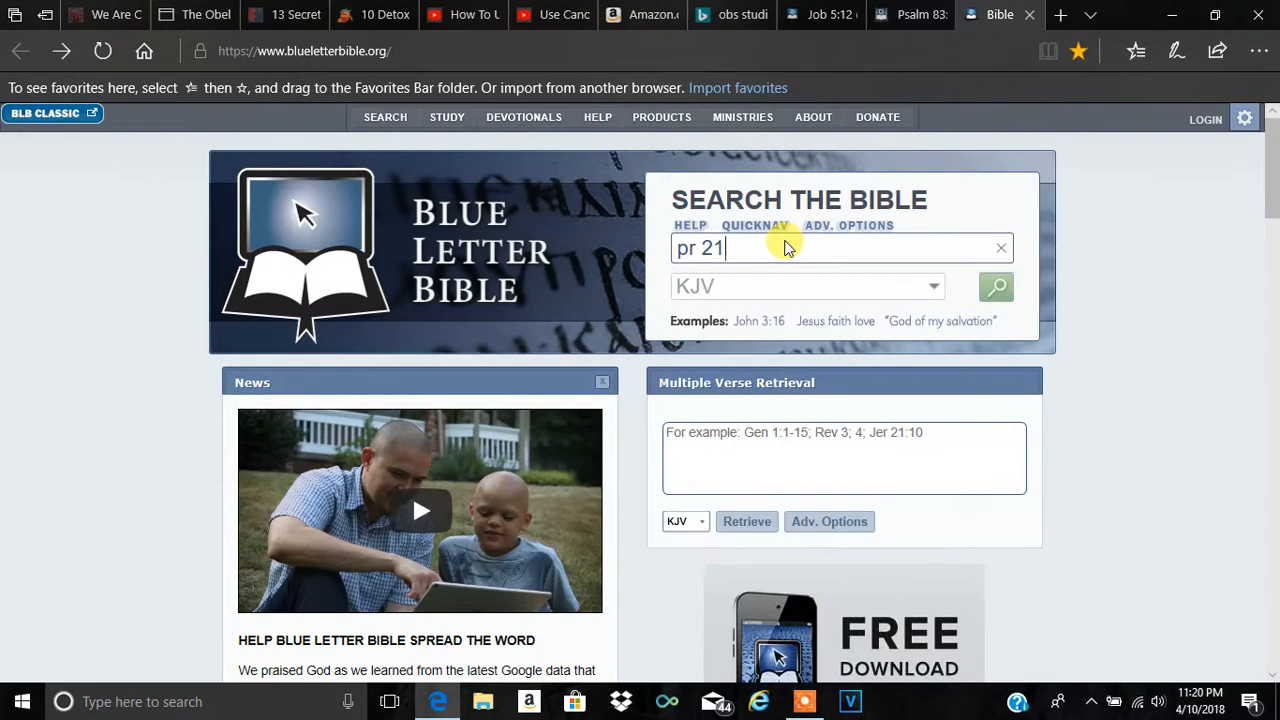
pyautogui.moveTo(996, 288)
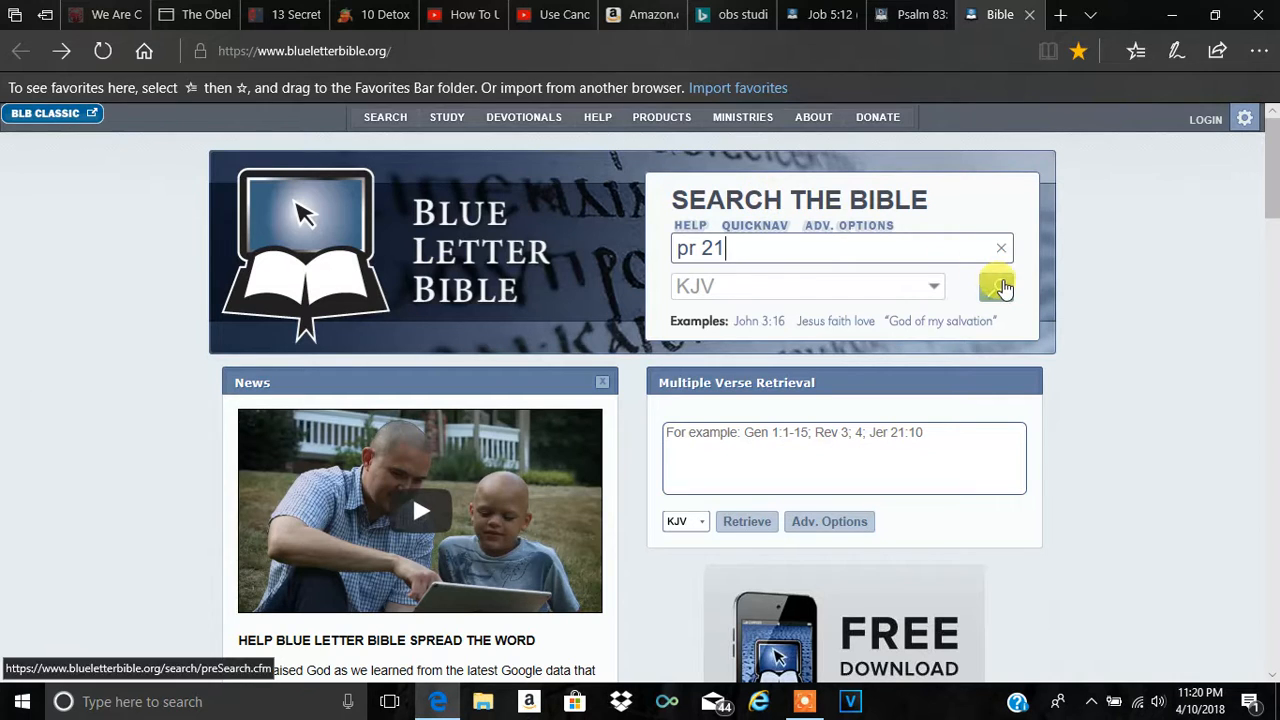
pyautogui.click(996, 286)
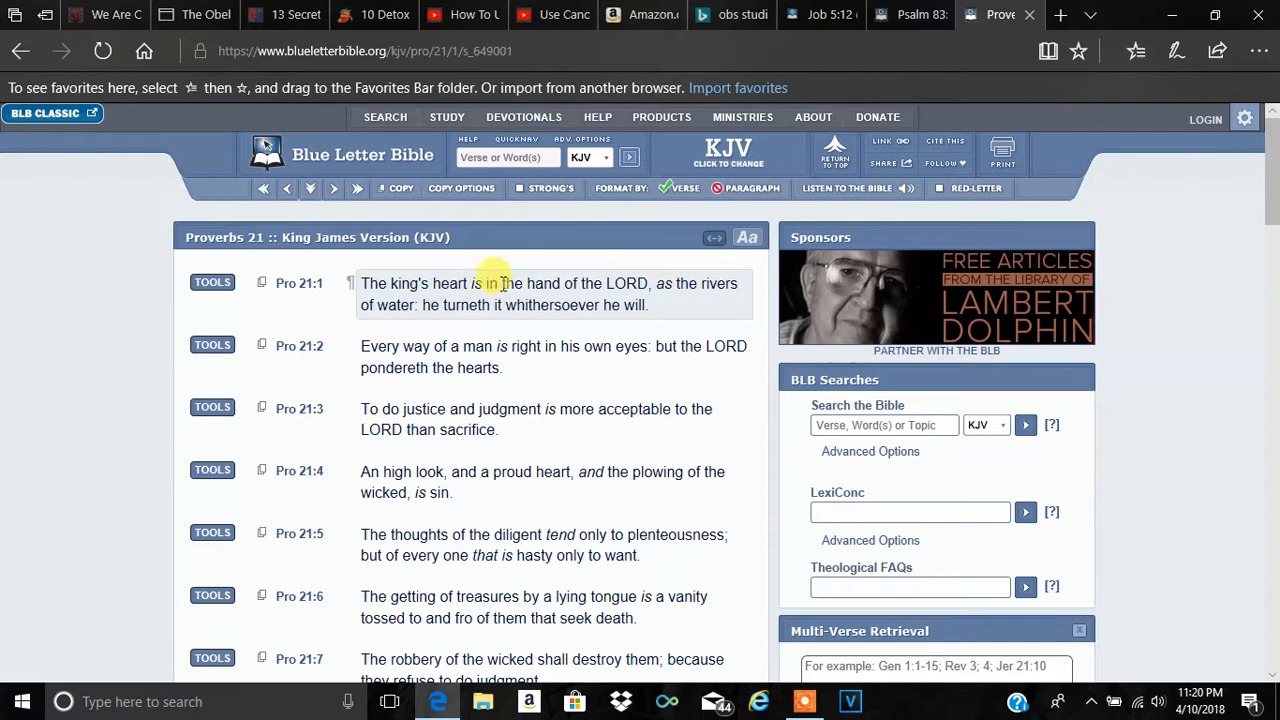
pyautogui.moveTo(396, 312)
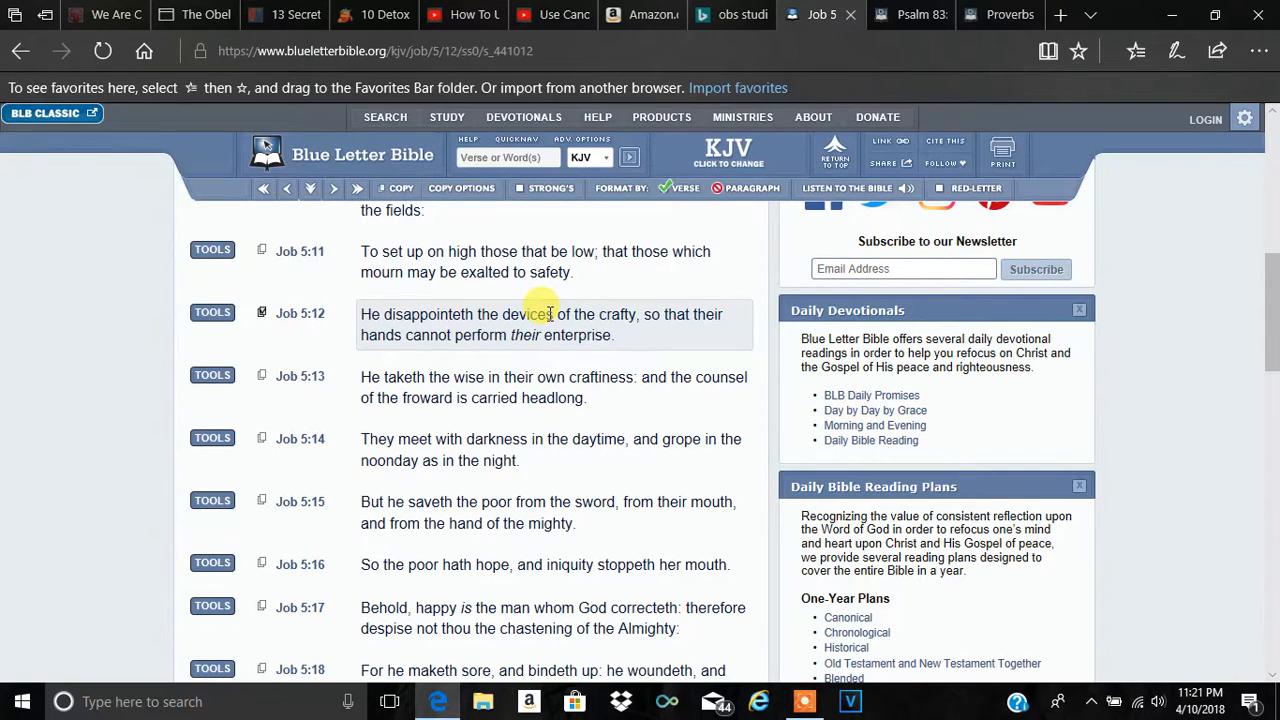
pyautogui.moveTo(608, 314)
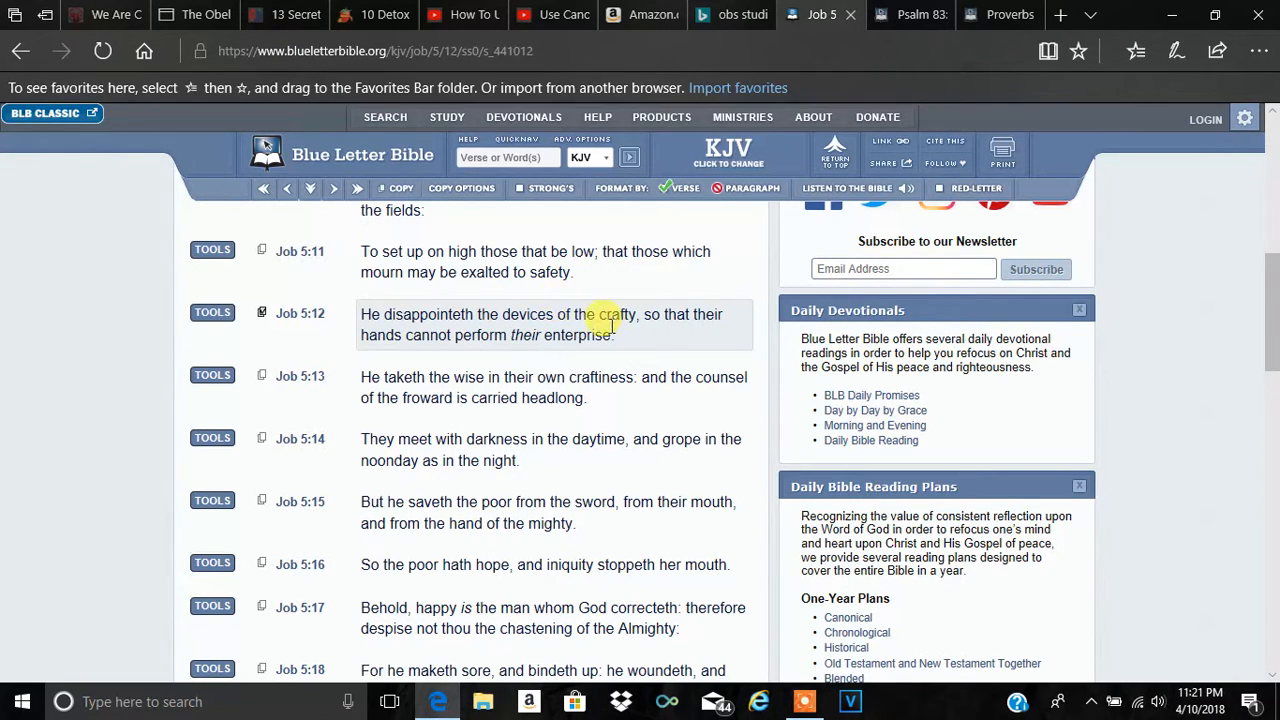
pyautogui.moveTo(628, 304)
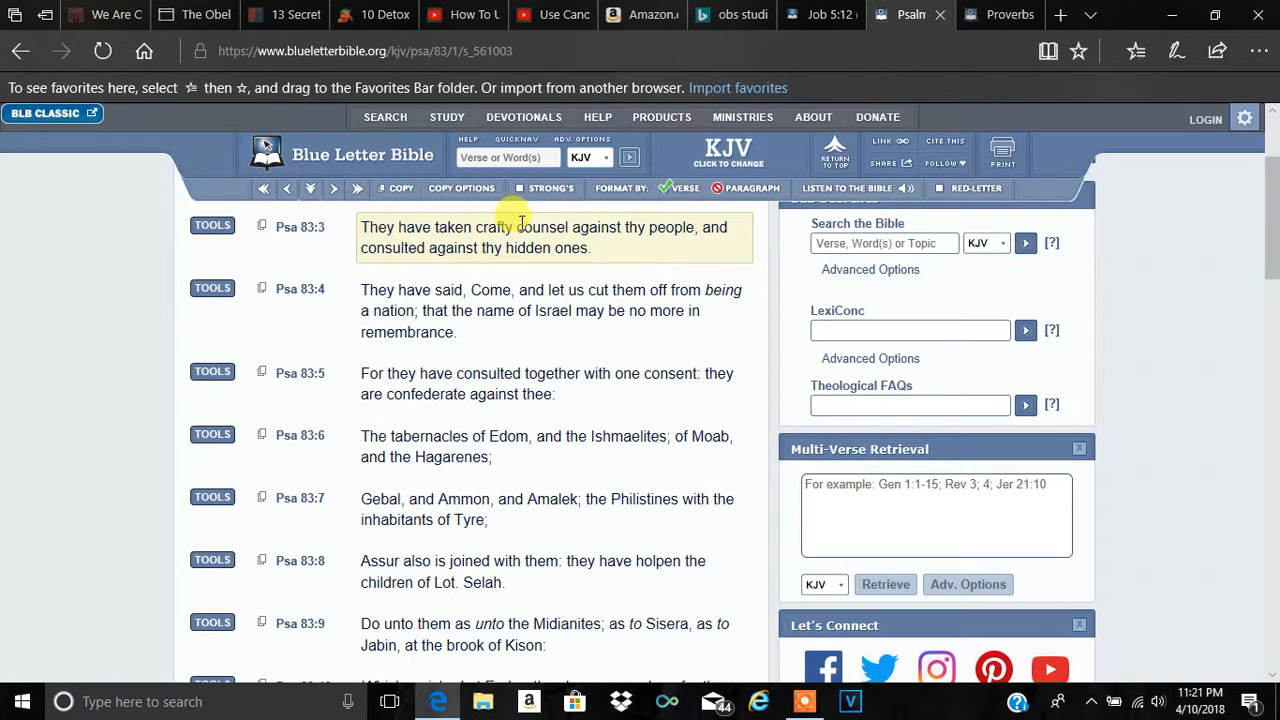
pyautogui.moveTo(712, 248)
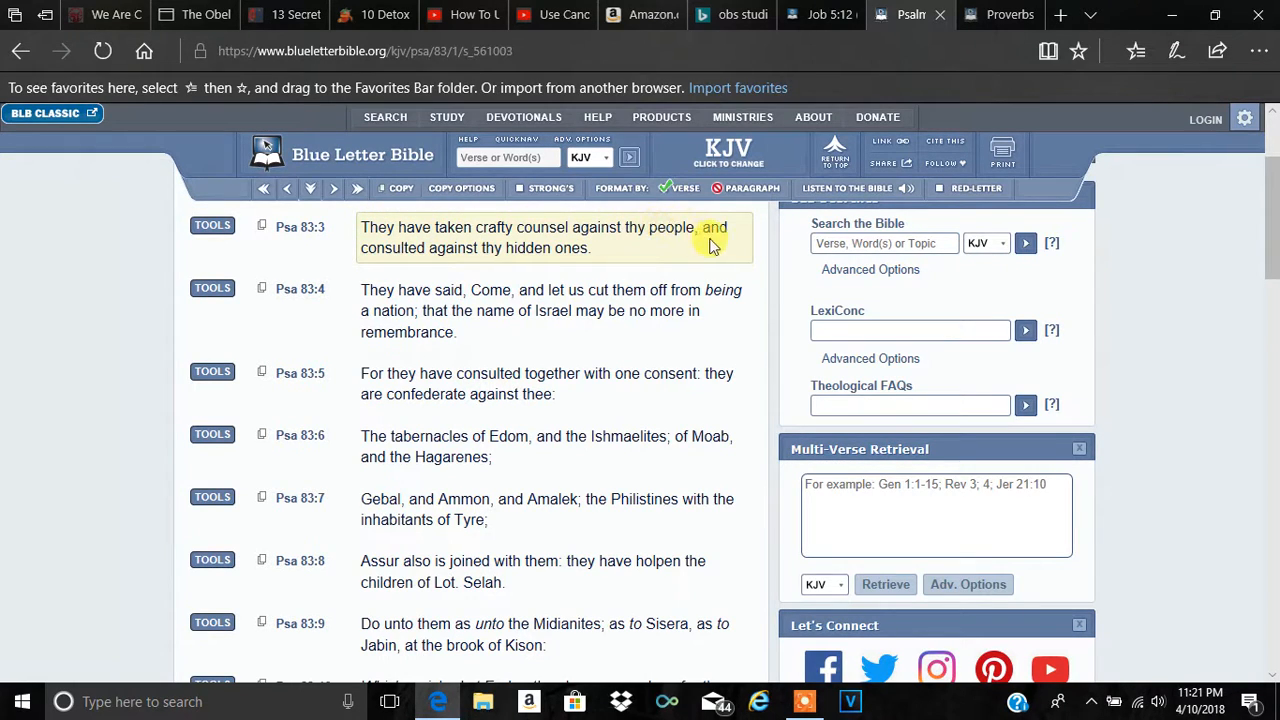
pyautogui.moveTo(578, 238)
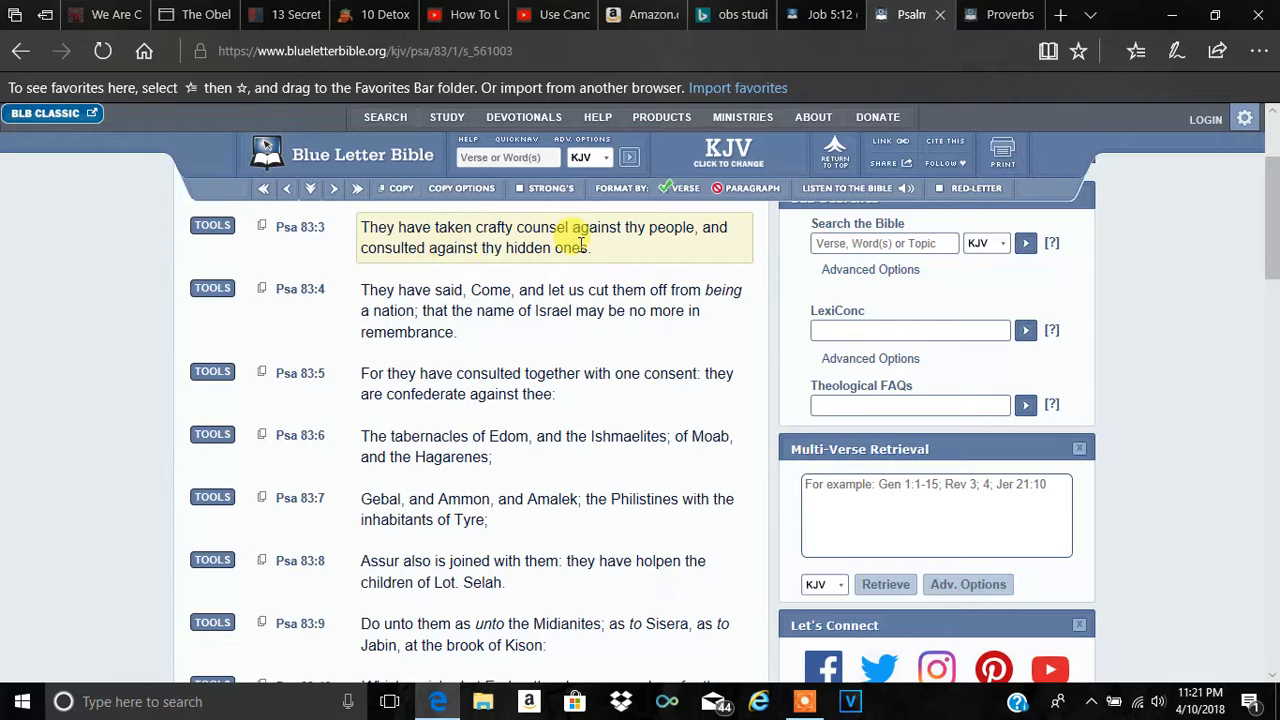
# Select the phrase 'crafty counsel' in Psalm 83:3.
pyautogui.doubleClick(502, 228)
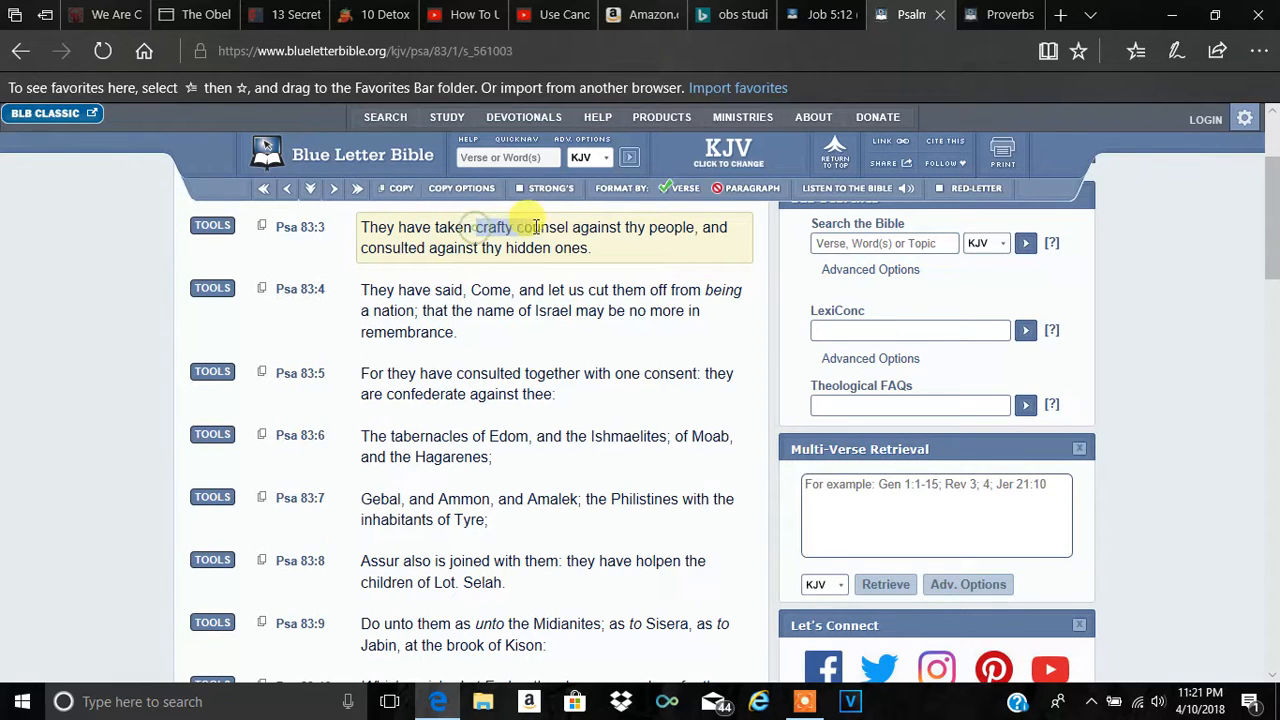
pyautogui.moveTo(476, 228); pyautogui.dragTo(564, 228)
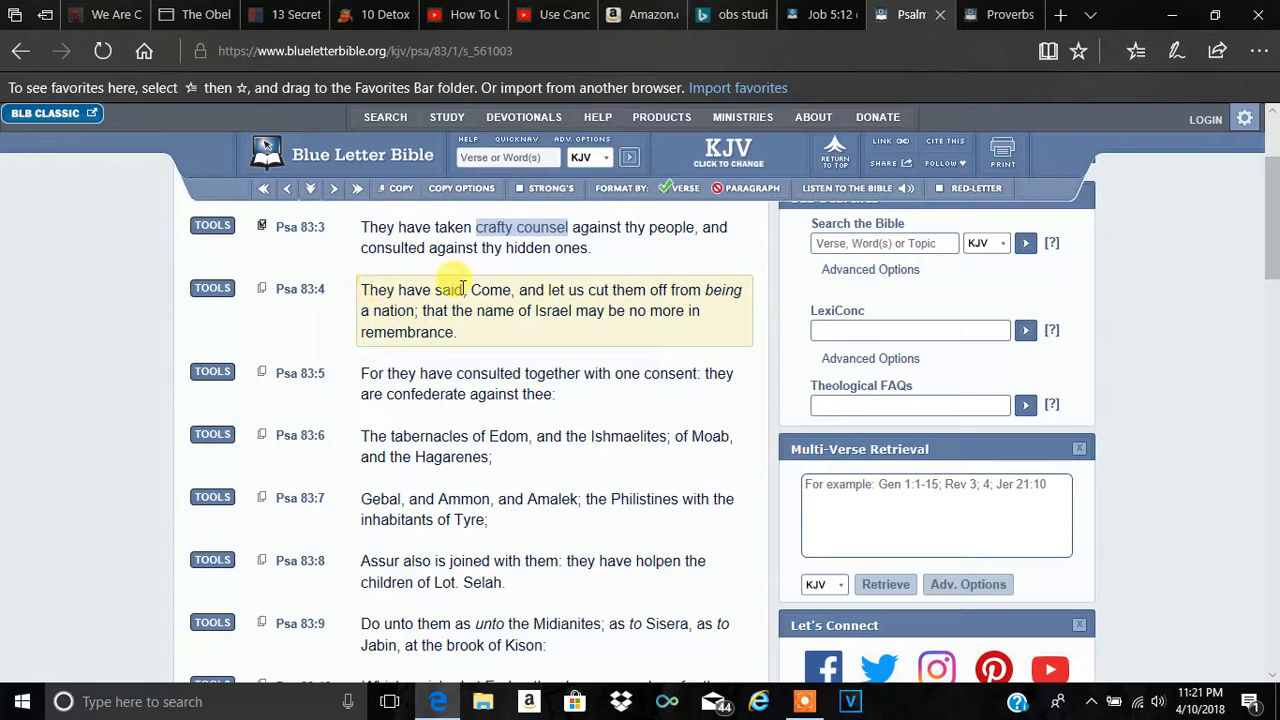
pyautogui.moveTo(616, 290)
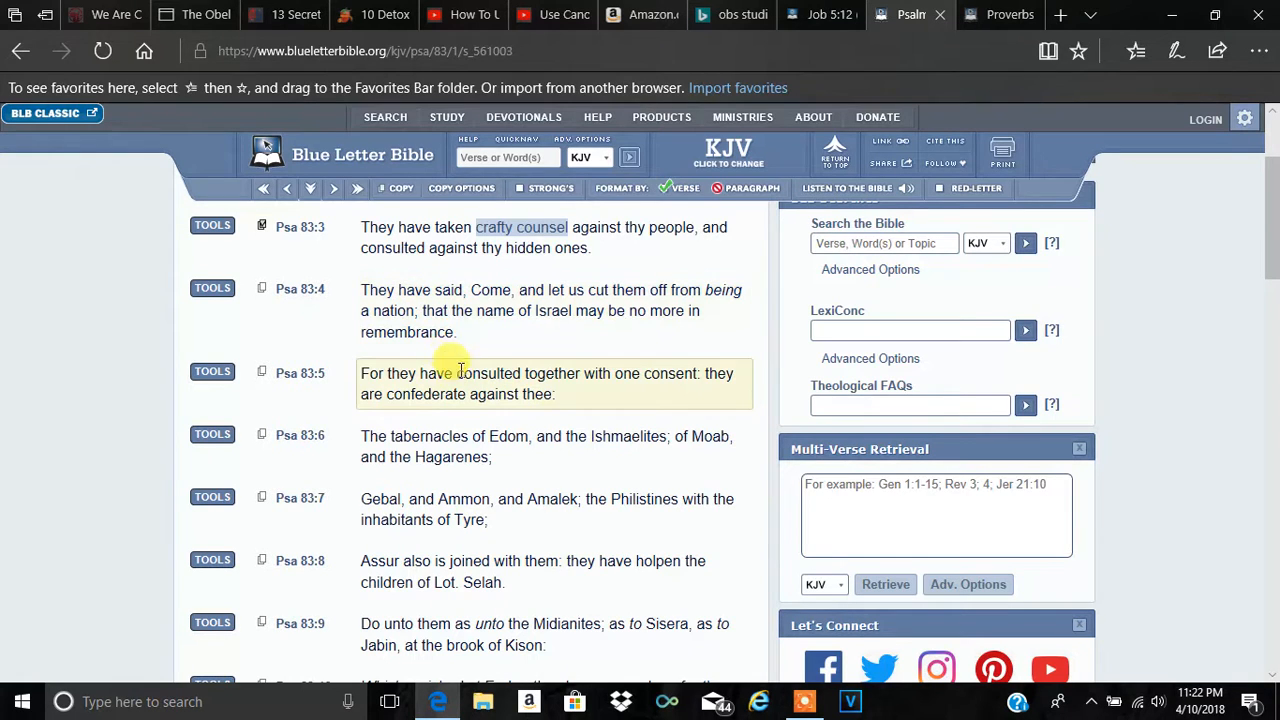
pyautogui.moveTo(464, 604)
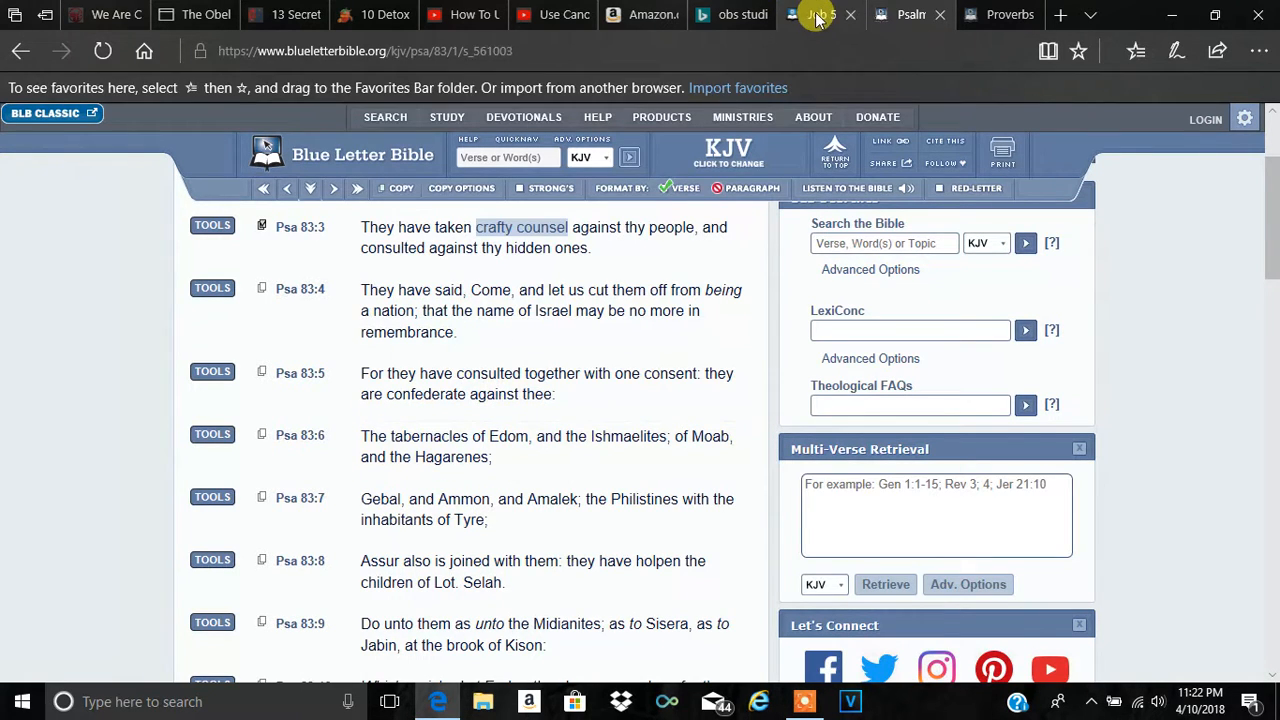
# Return to Job 5 and expand the interlinear study tools for Job 5:12.
pyautogui.click(812, 14)
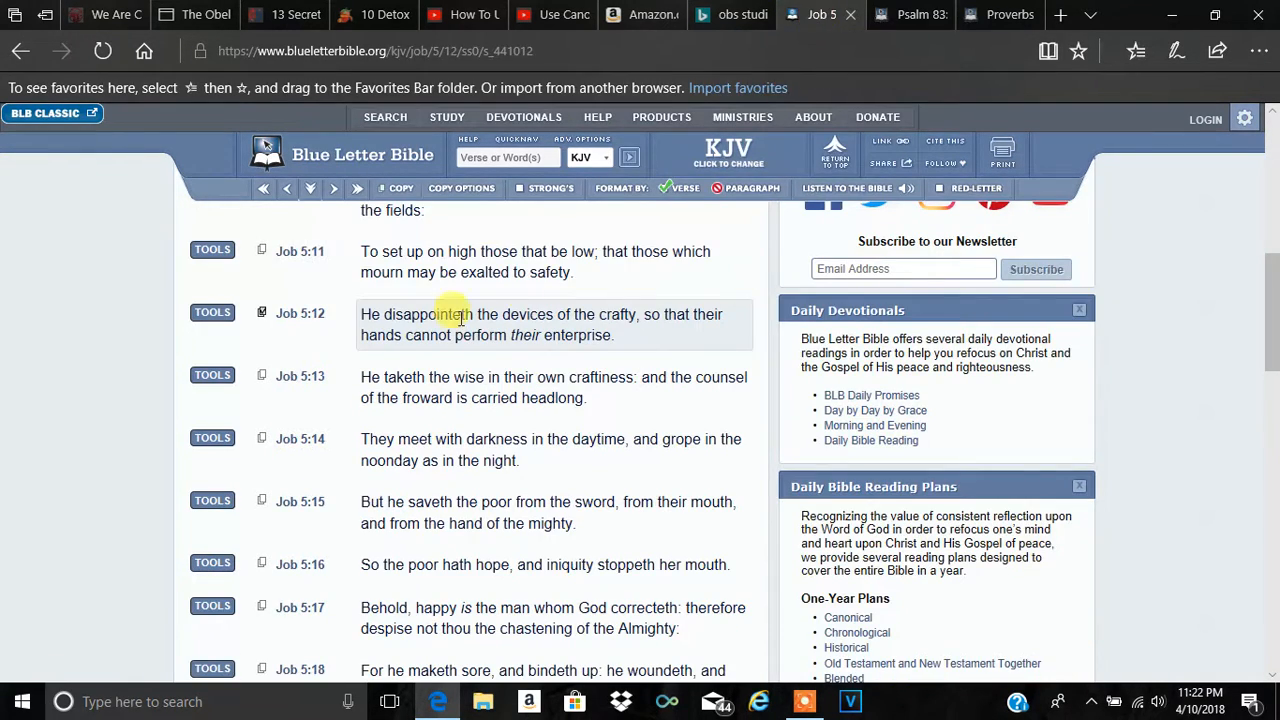
pyautogui.moveTo(496, 314)
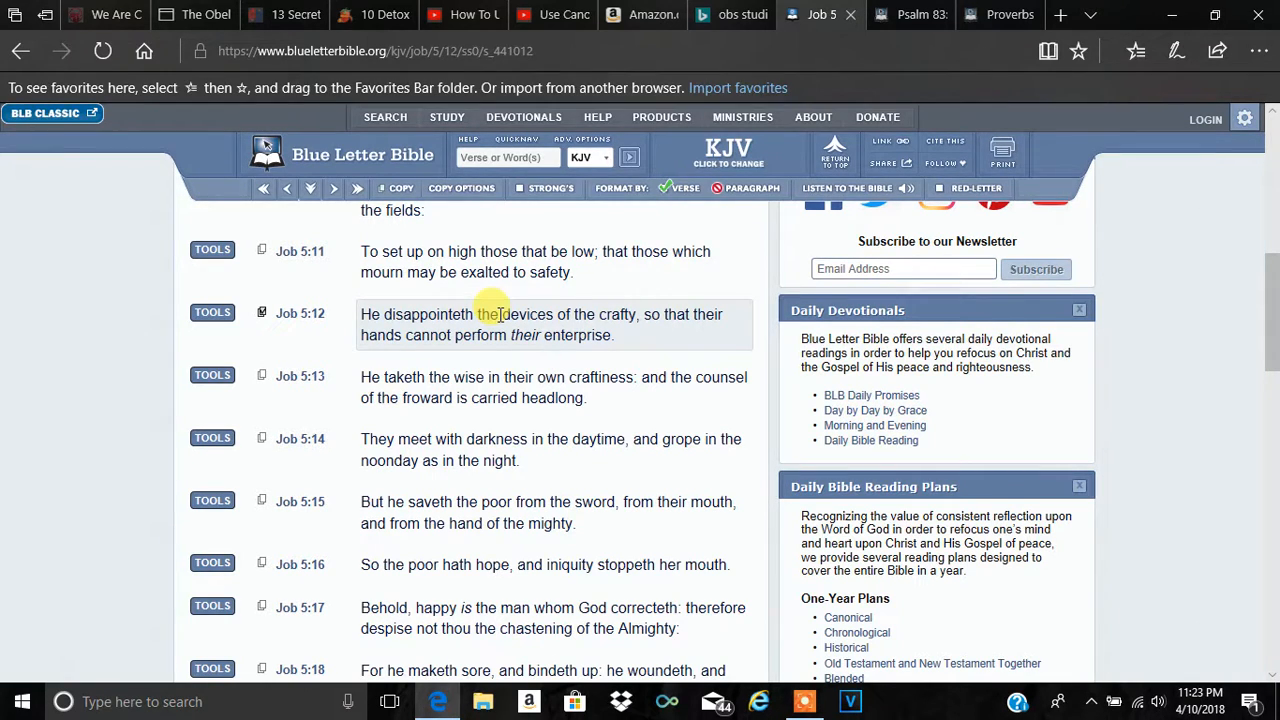
pyautogui.moveTo(520, 314)
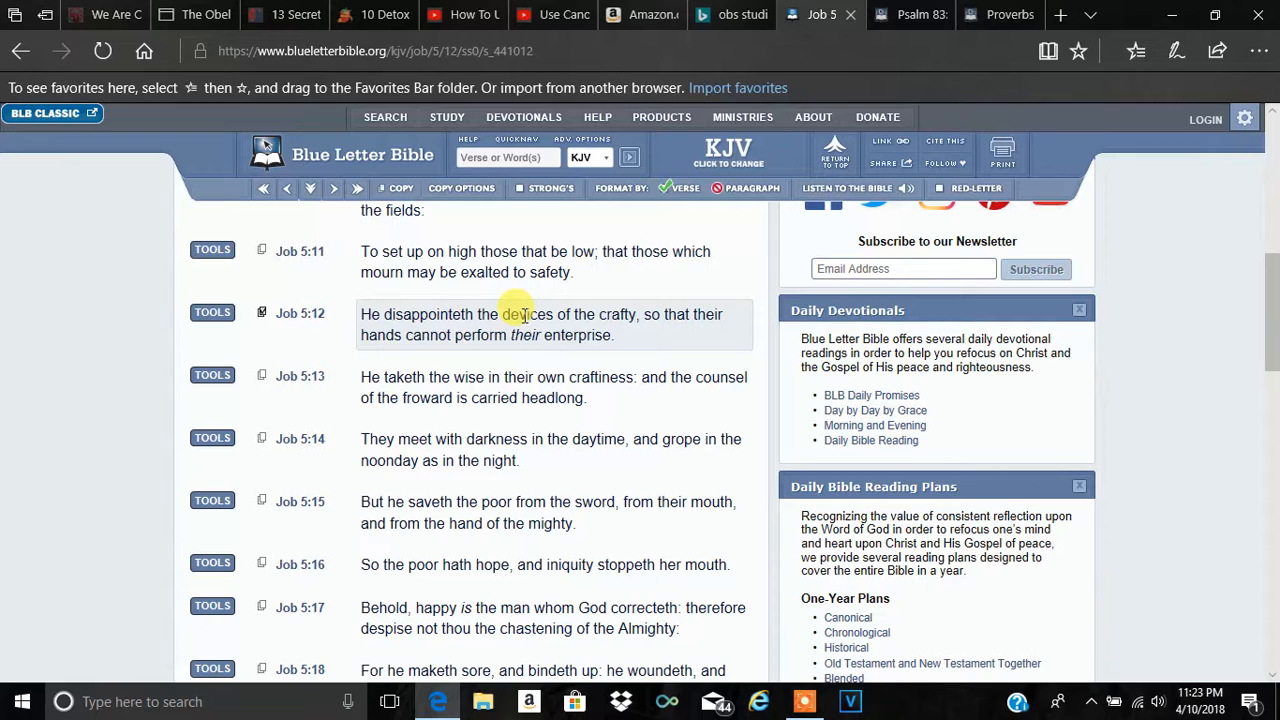
pyautogui.moveTo(464, 314)
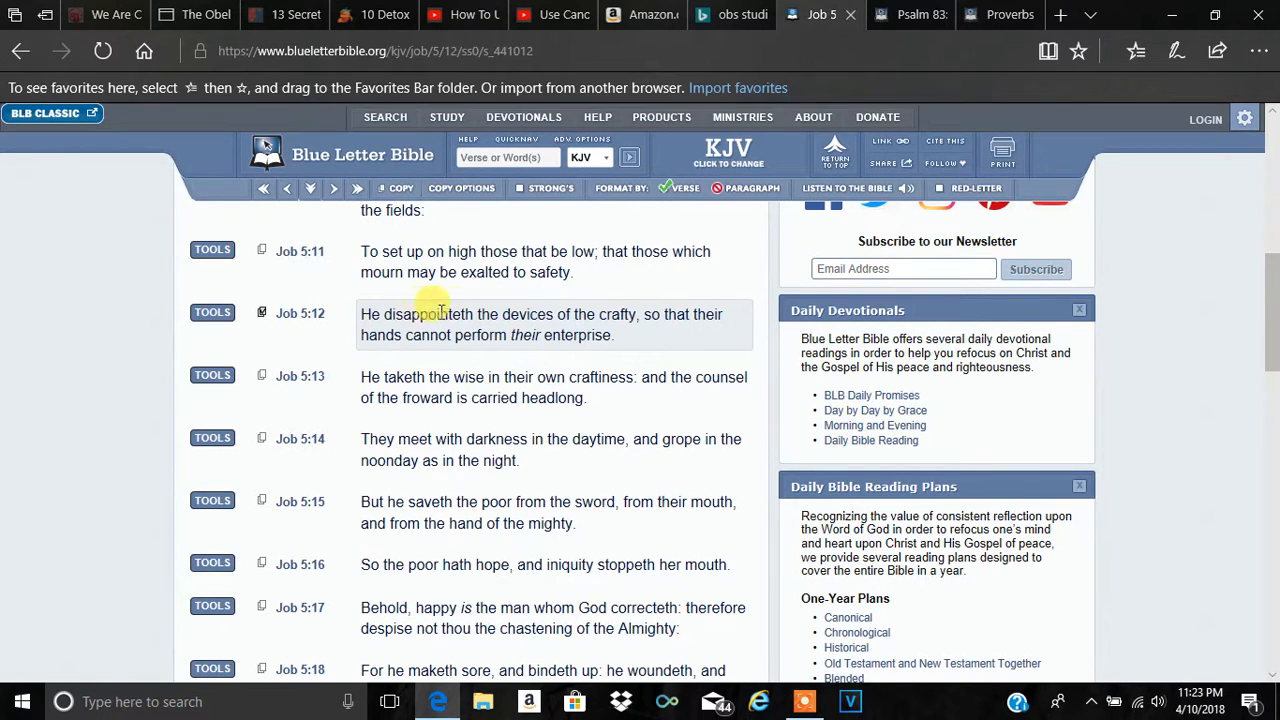
pyautogui.doubleClick(528, 314)
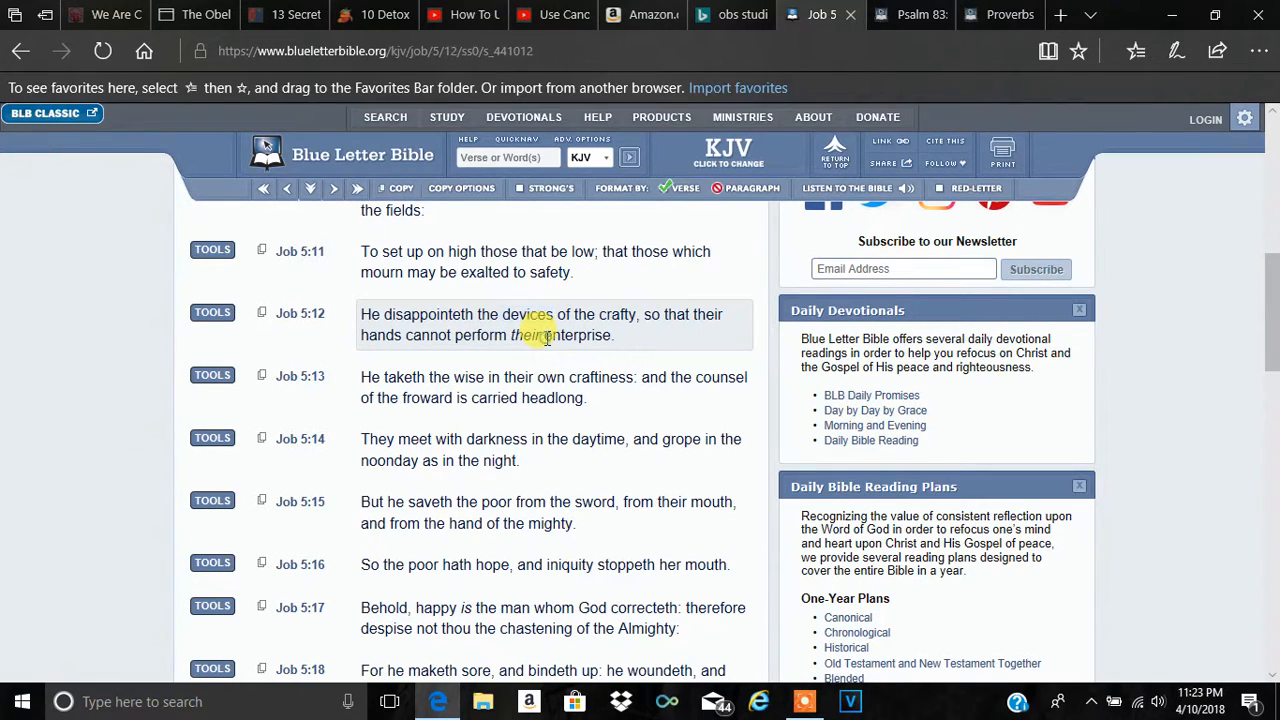
pyautogui.doubleClick(572, 336)
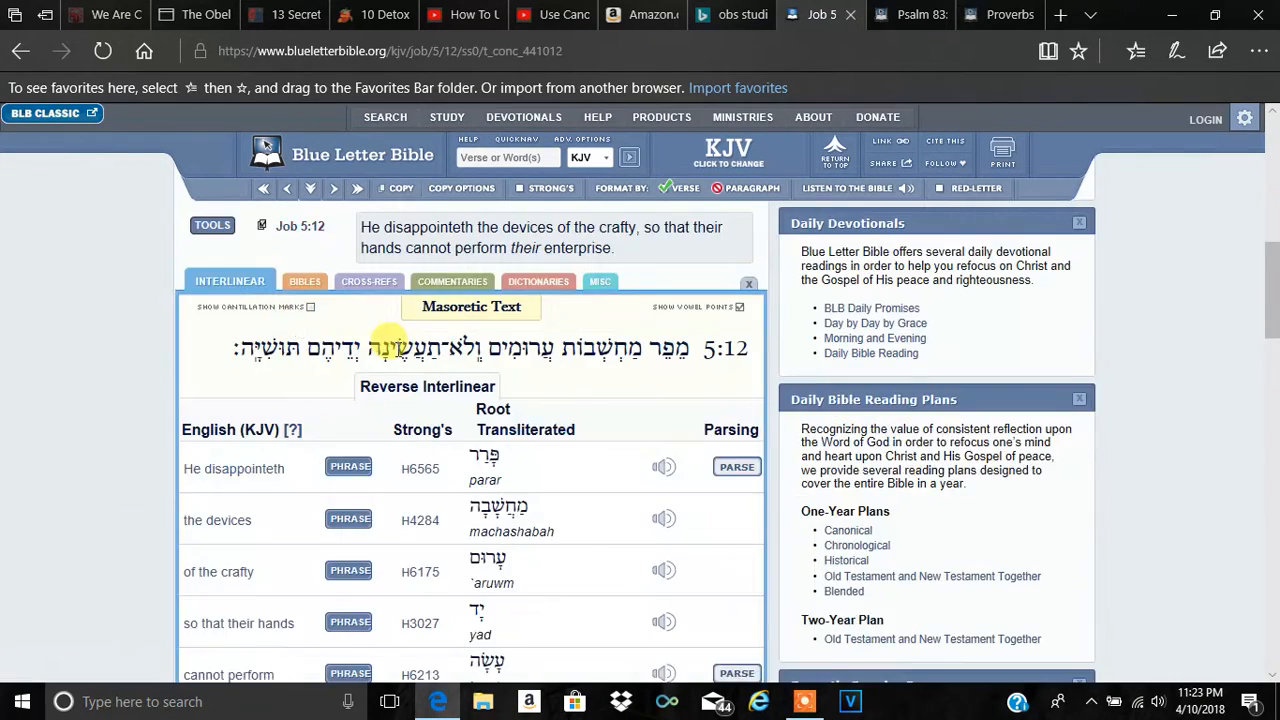
# Follow the H8454 Strong's link beside 'their enterprise' to the tuwshiyah lexicon entry.
pyautogui.scroll(-3)
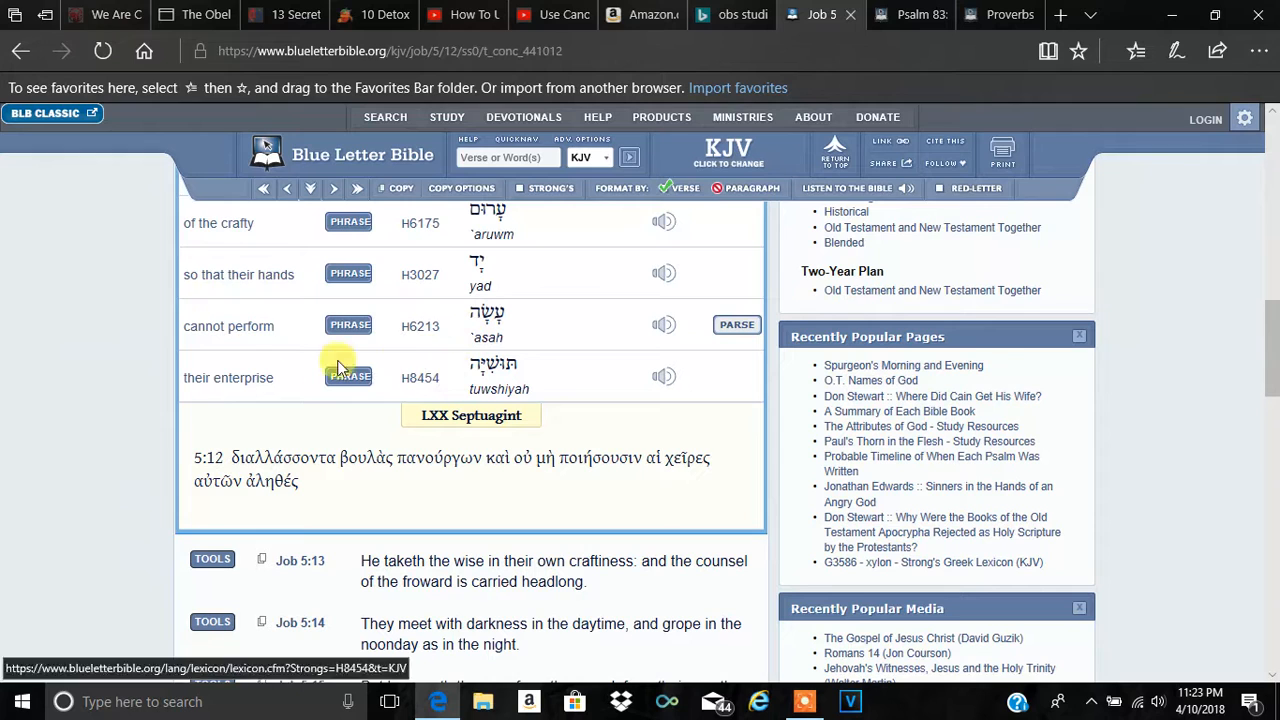
pyautogui.click(420, 376)
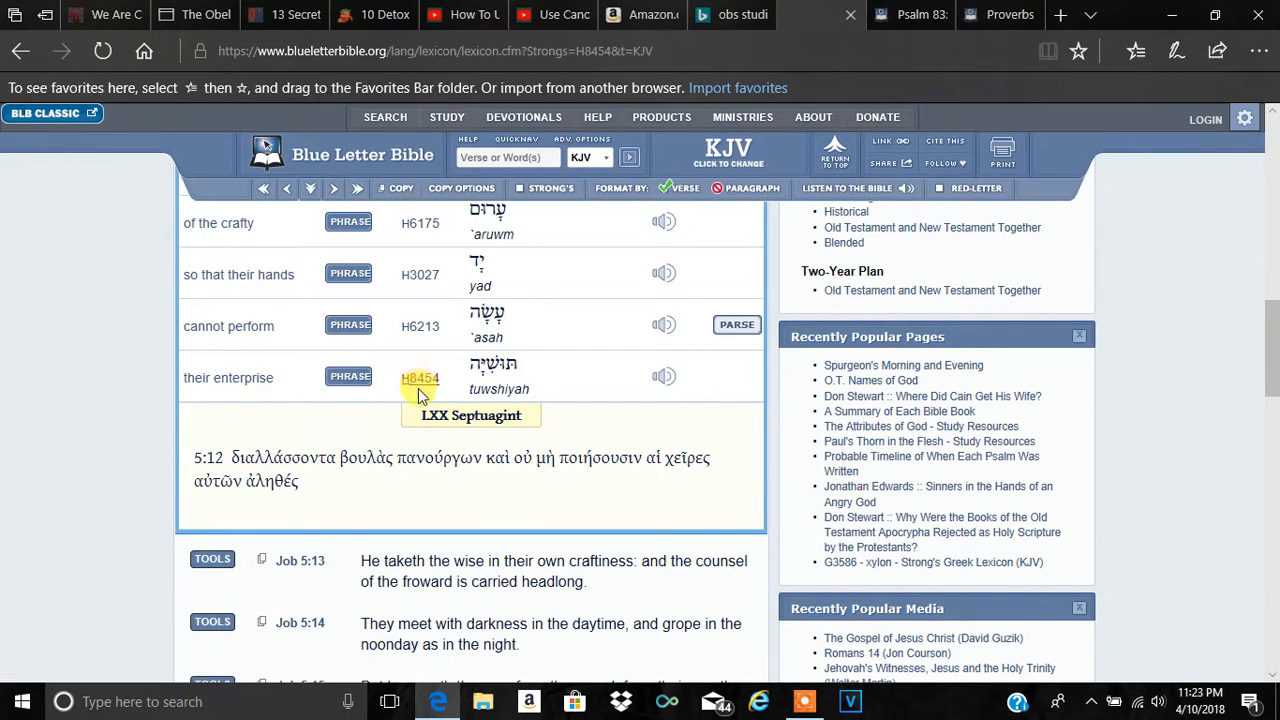
pyautogui.click(420, 378)
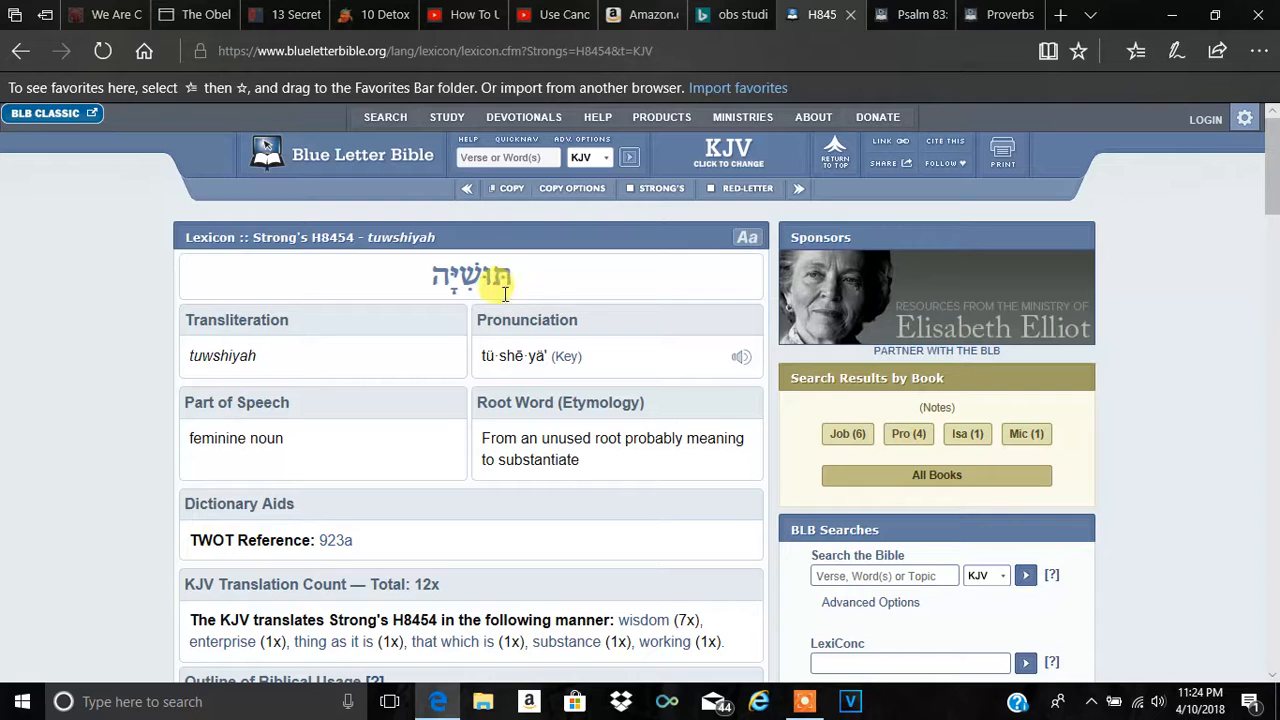
pyautogui.moveTo(144, 360)
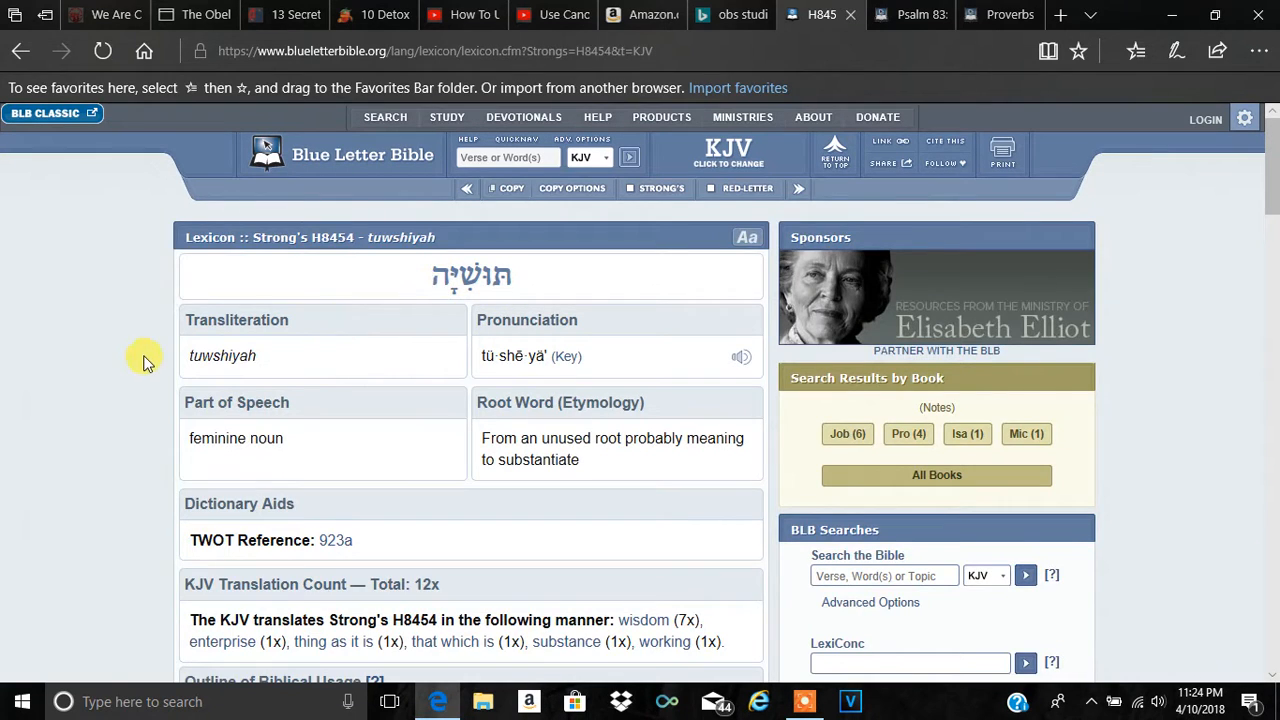
# Scroll the H8454 entry down to its outline of biblical usage.
pyautogui.scroll(-3)
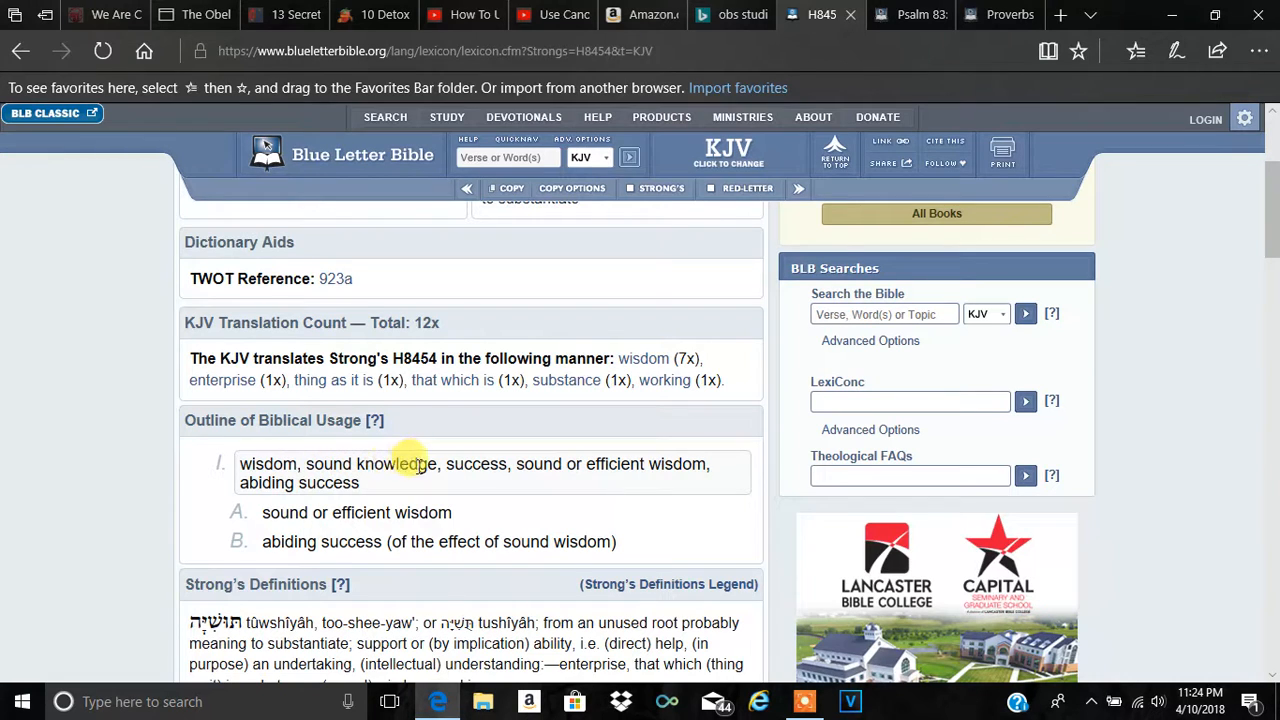
pyautogui.moveTo(522, 472)
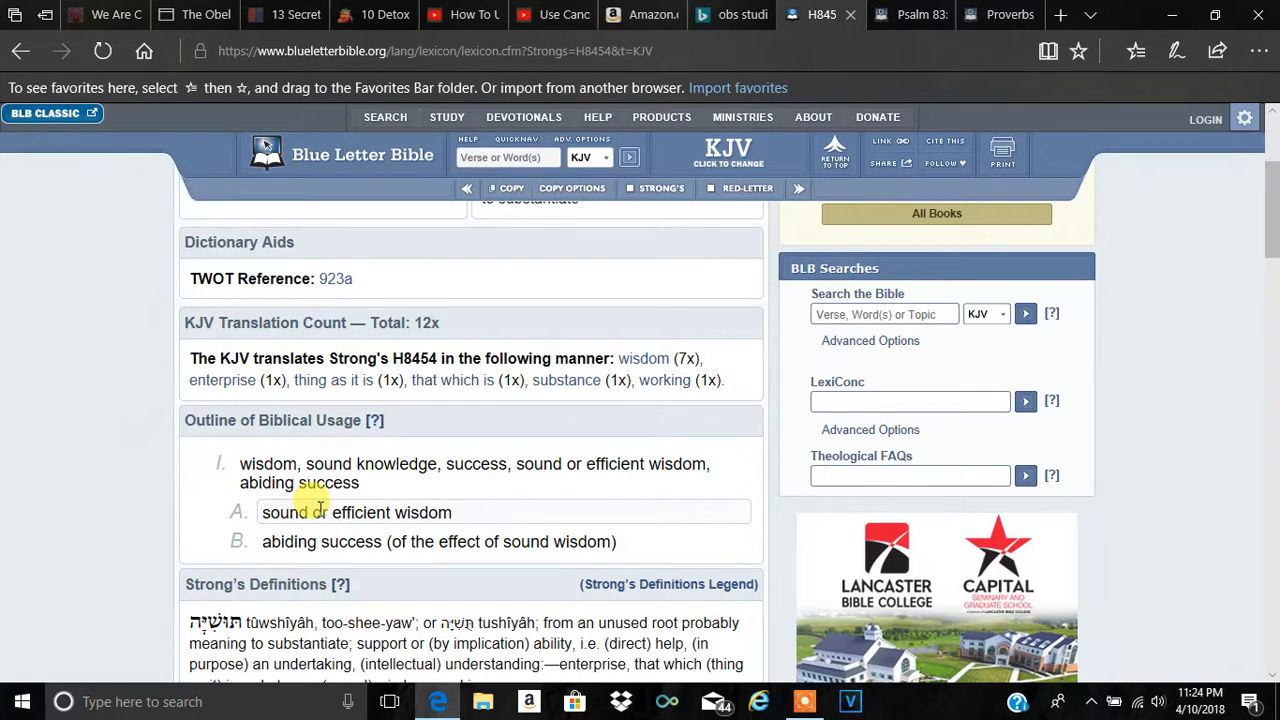
pyautogui.moveTo(364, 512)
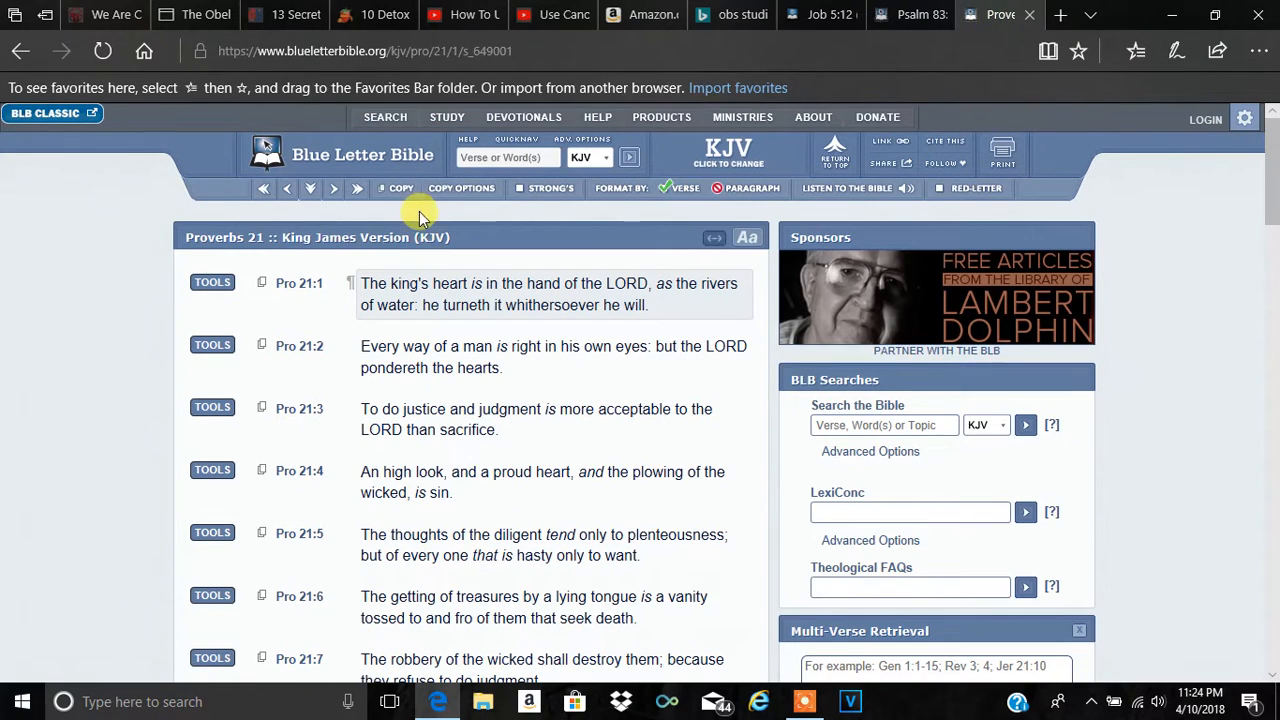
pyautogui.moveTo(508, 158)
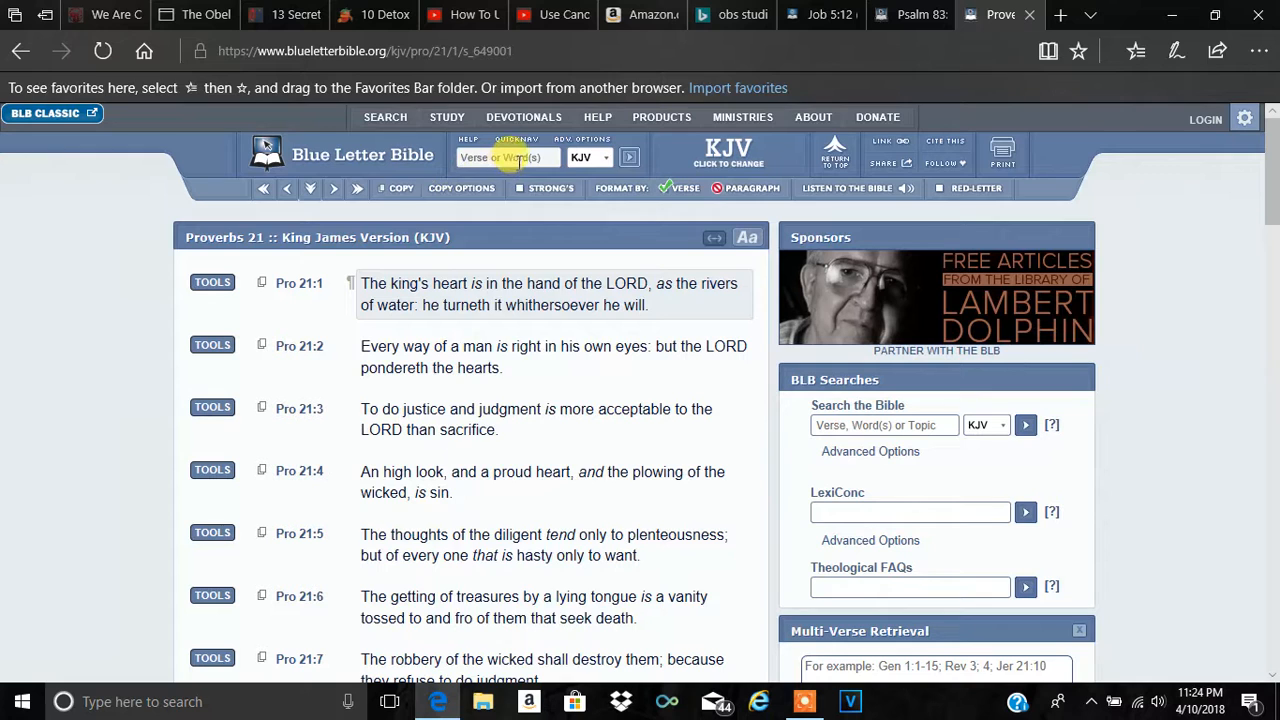
# Search 'job' to load Job 20 KJV and read down to verses 19–24.
pyautogui.write('job')
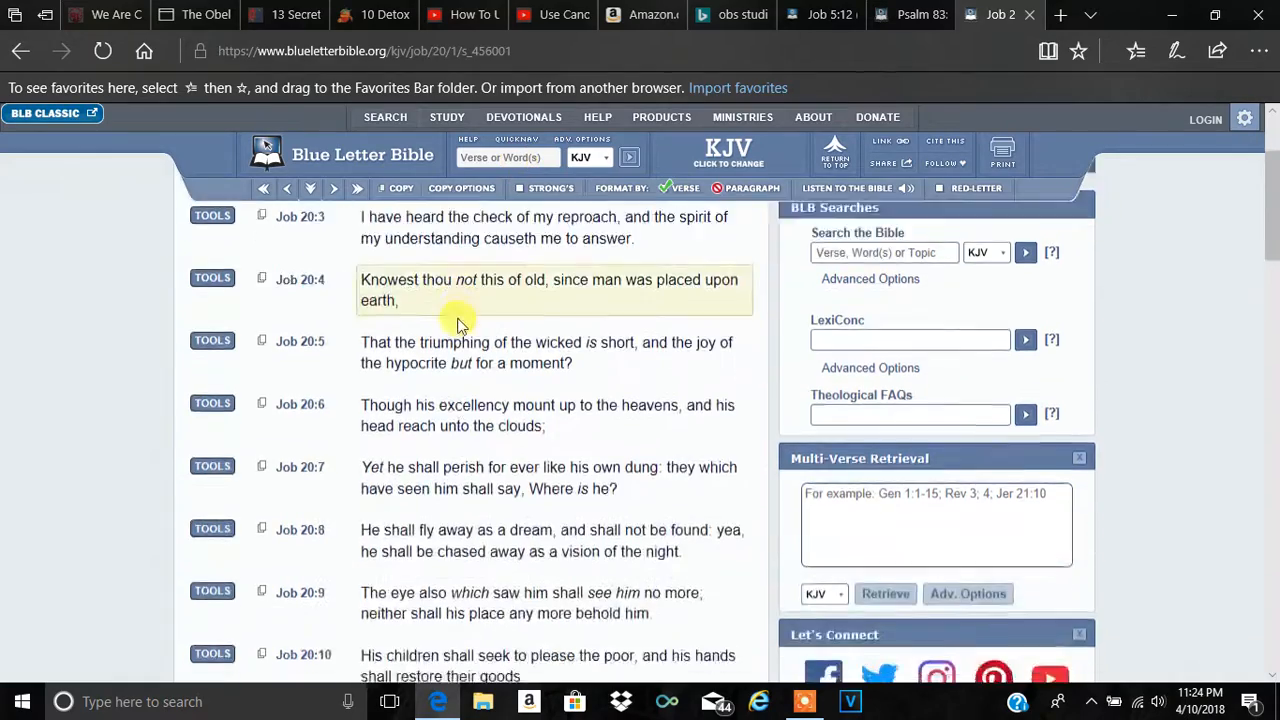
pyautogui.scroll(-3)
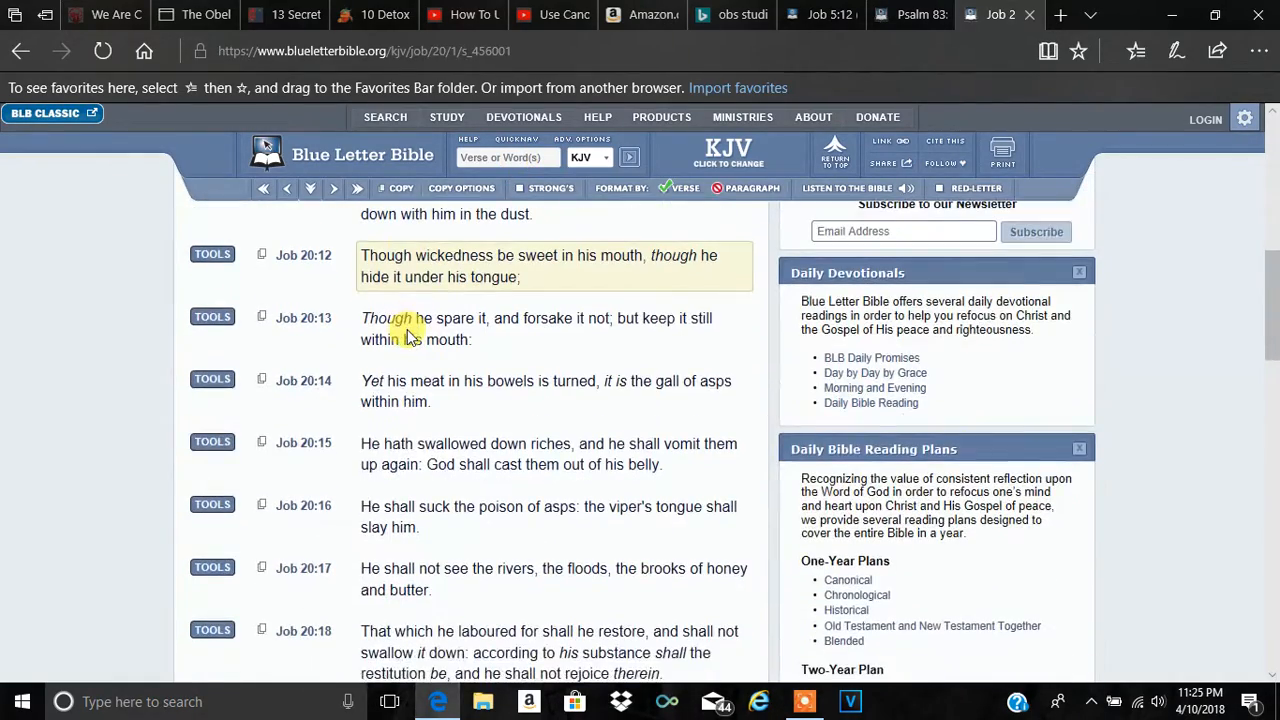
pyautogui.scroll(-3)
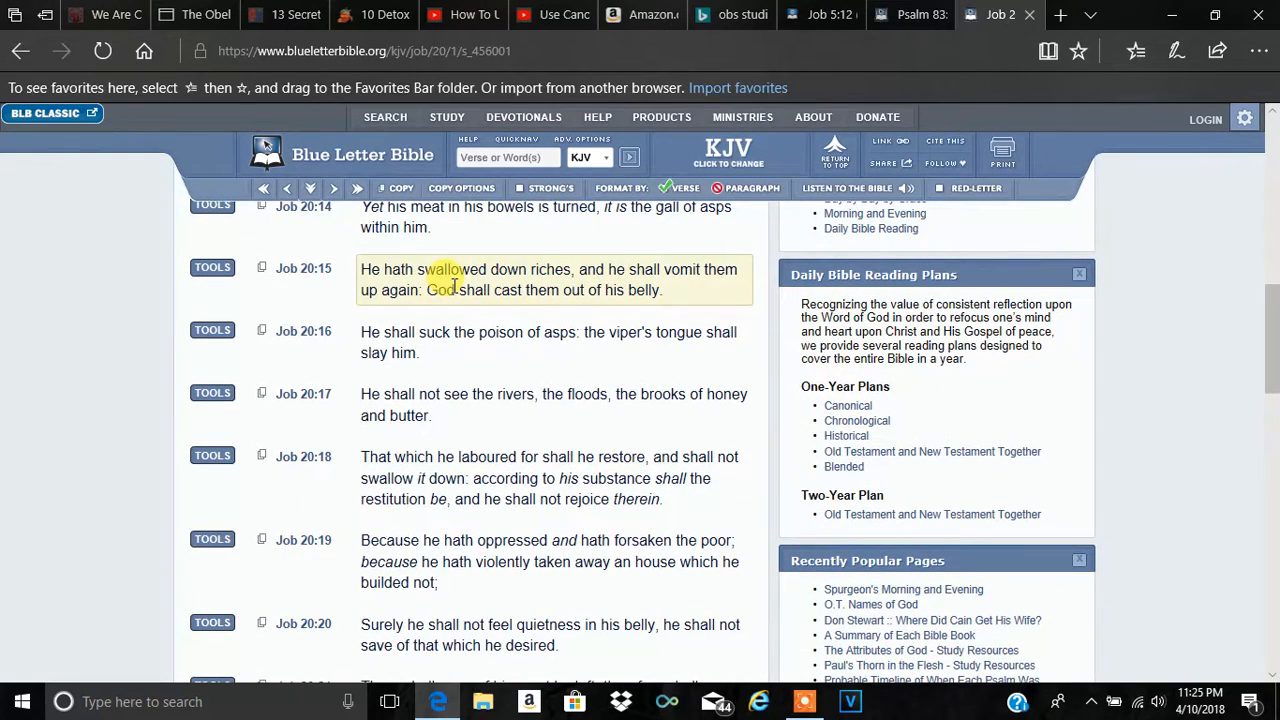
pyautogui.scroll(-3)
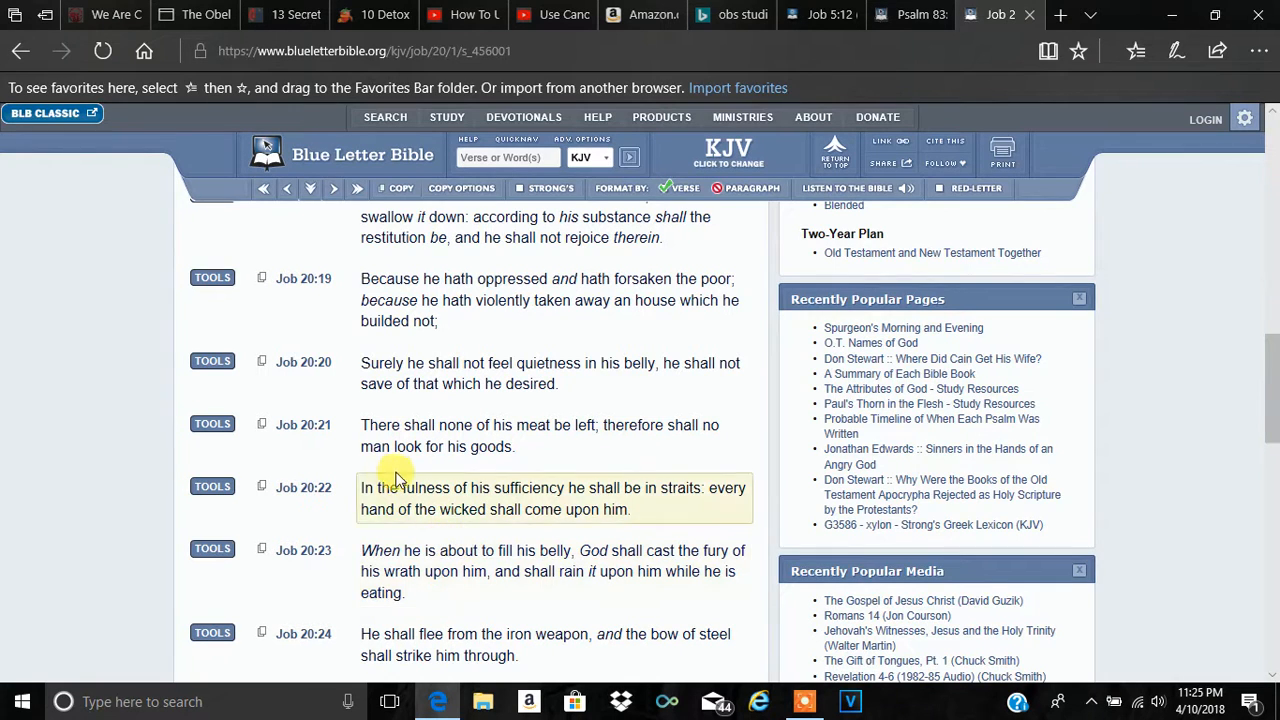
pyautogui.scroll(-3)
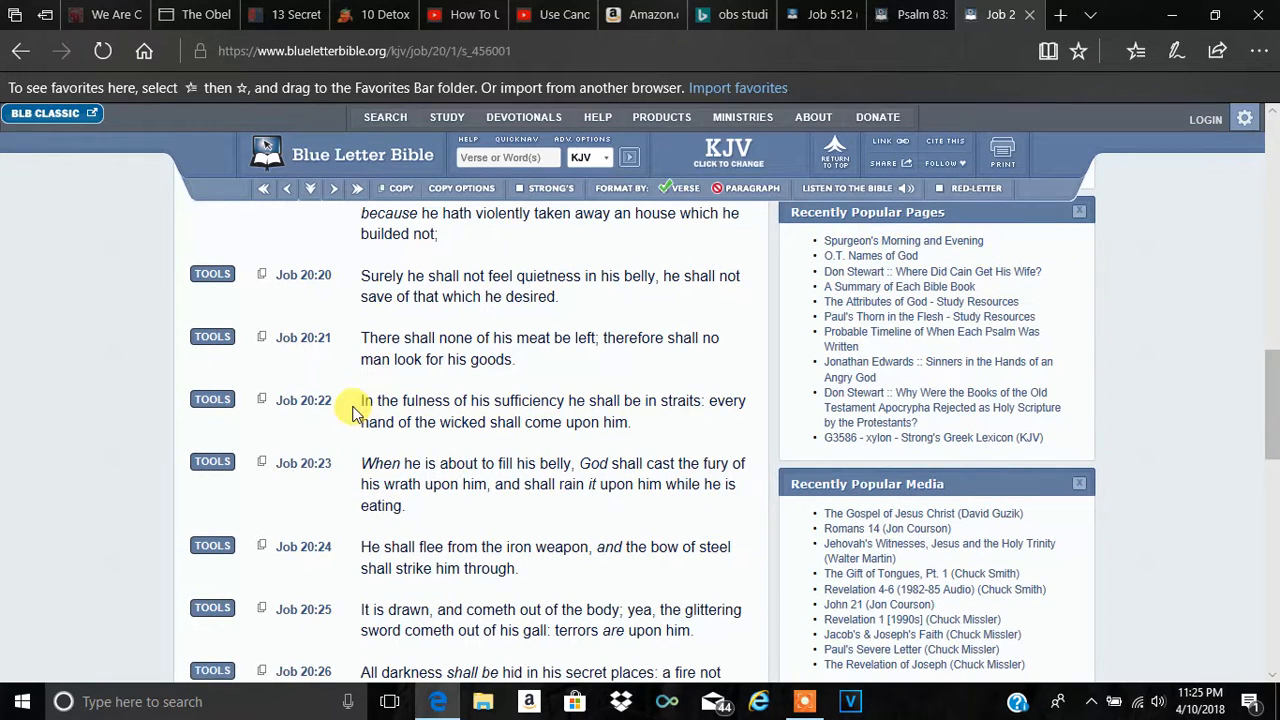
pyautogui.moveTo(360, 392)
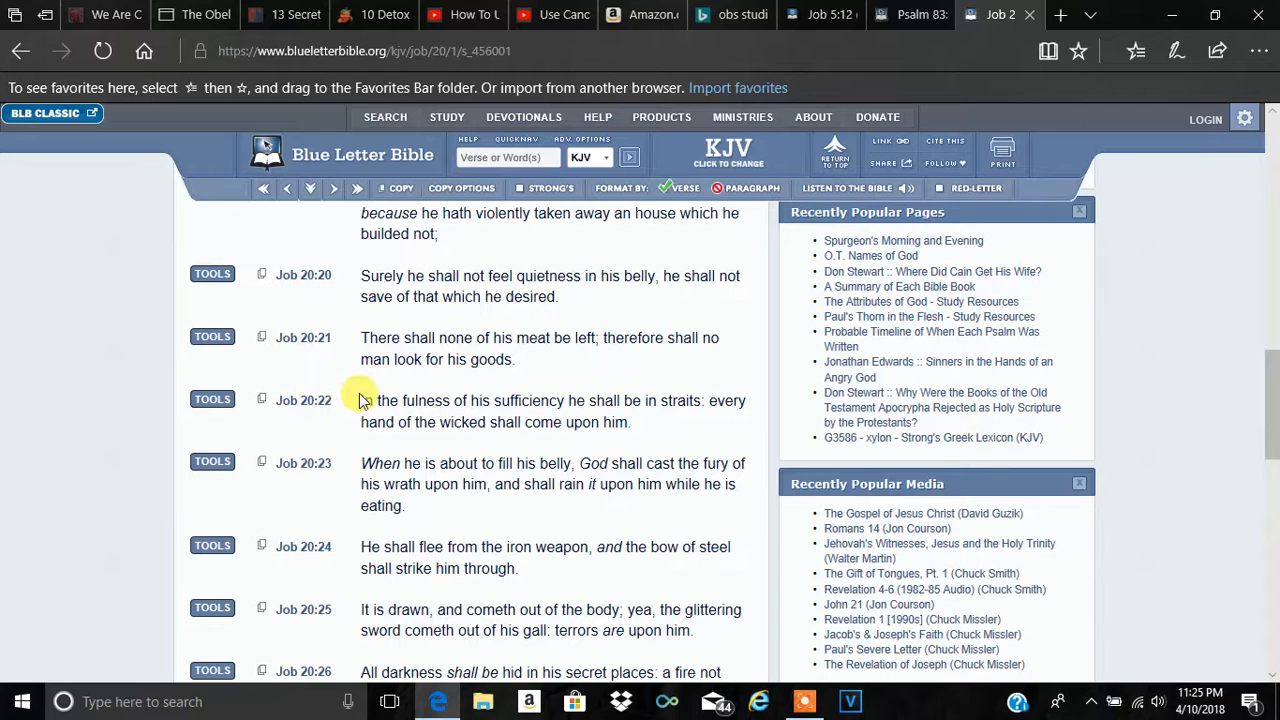
pyautogui.click(404, 400)
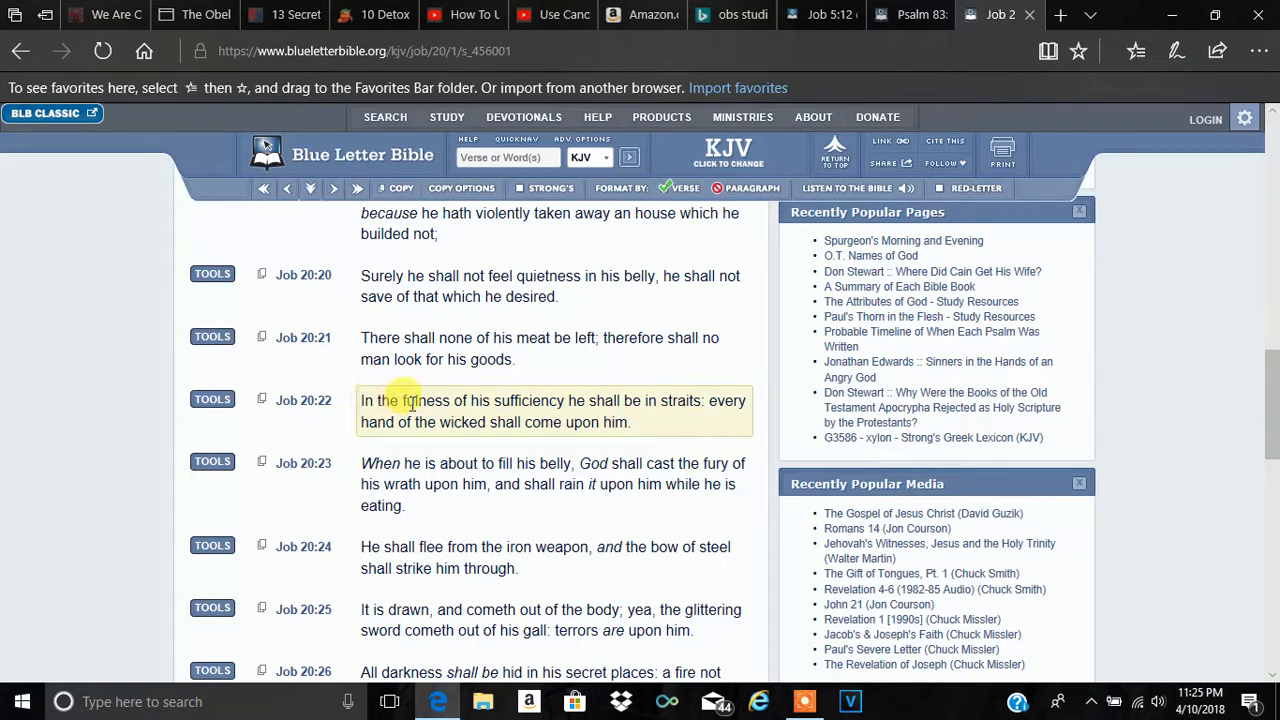
pyautogui.moveTo(670, 392)
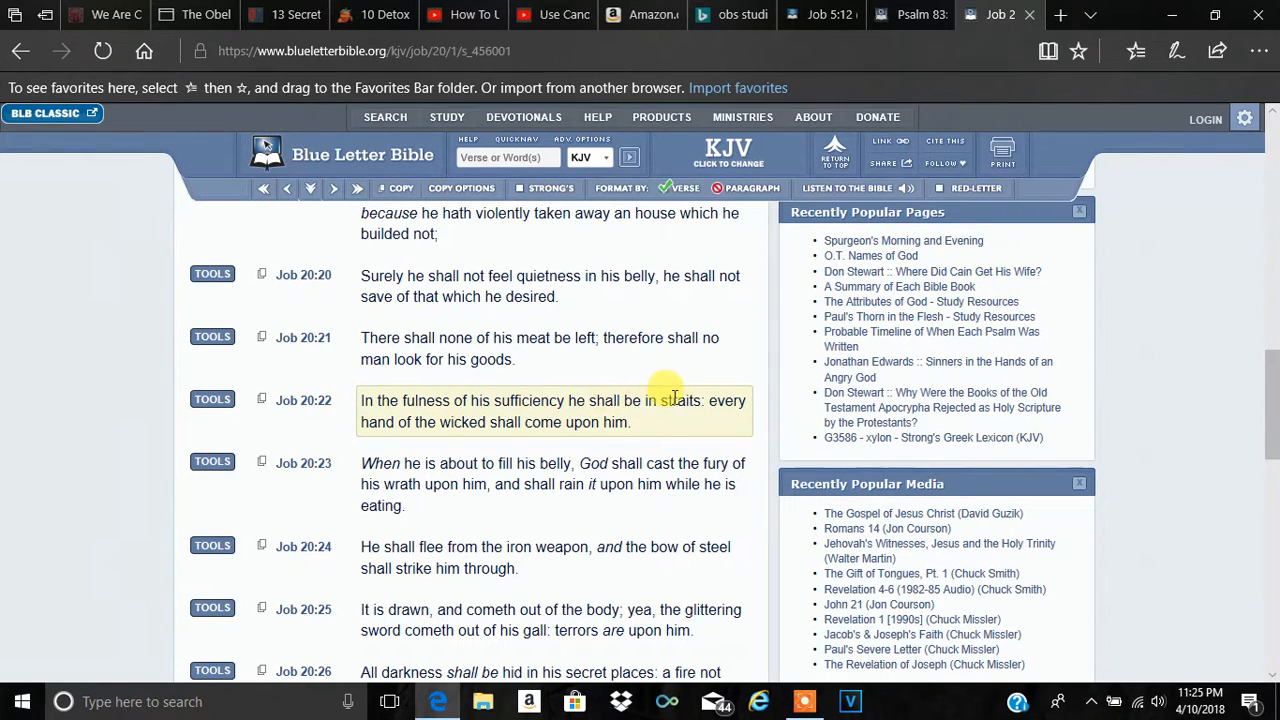
pyautogui.moveTo(700, 400)
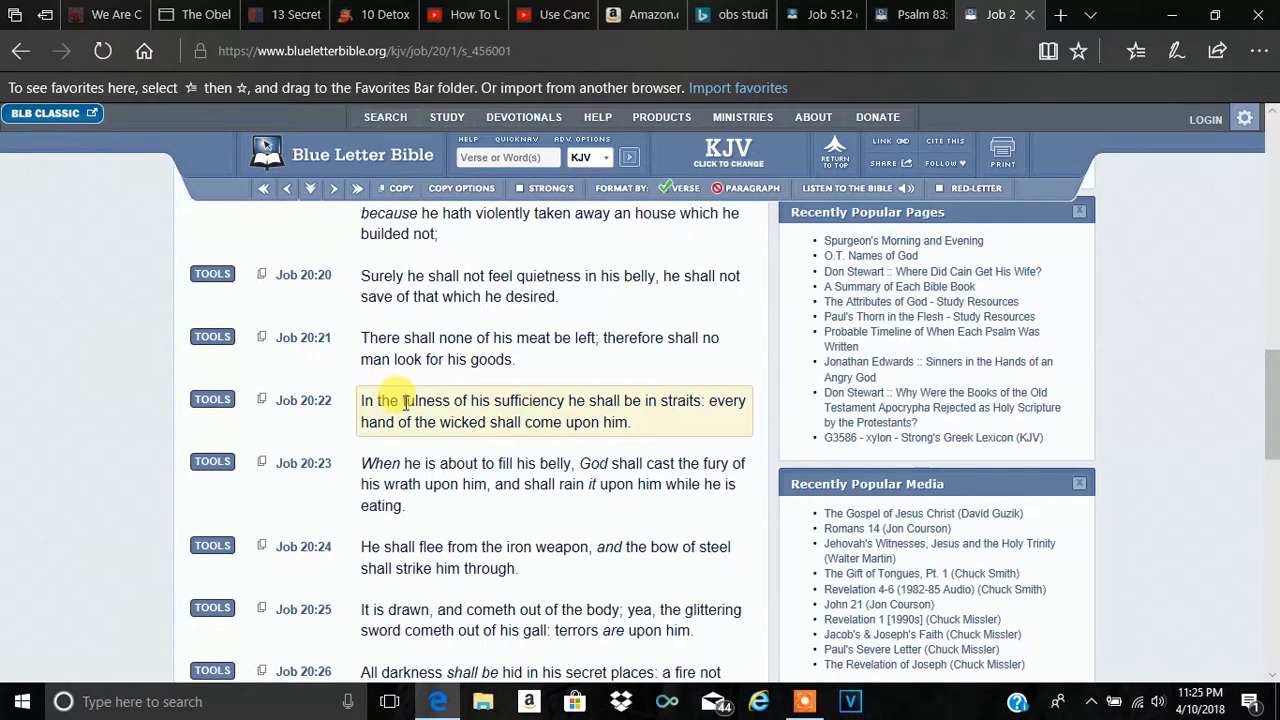
pyautogui.moveTo(480, 400)
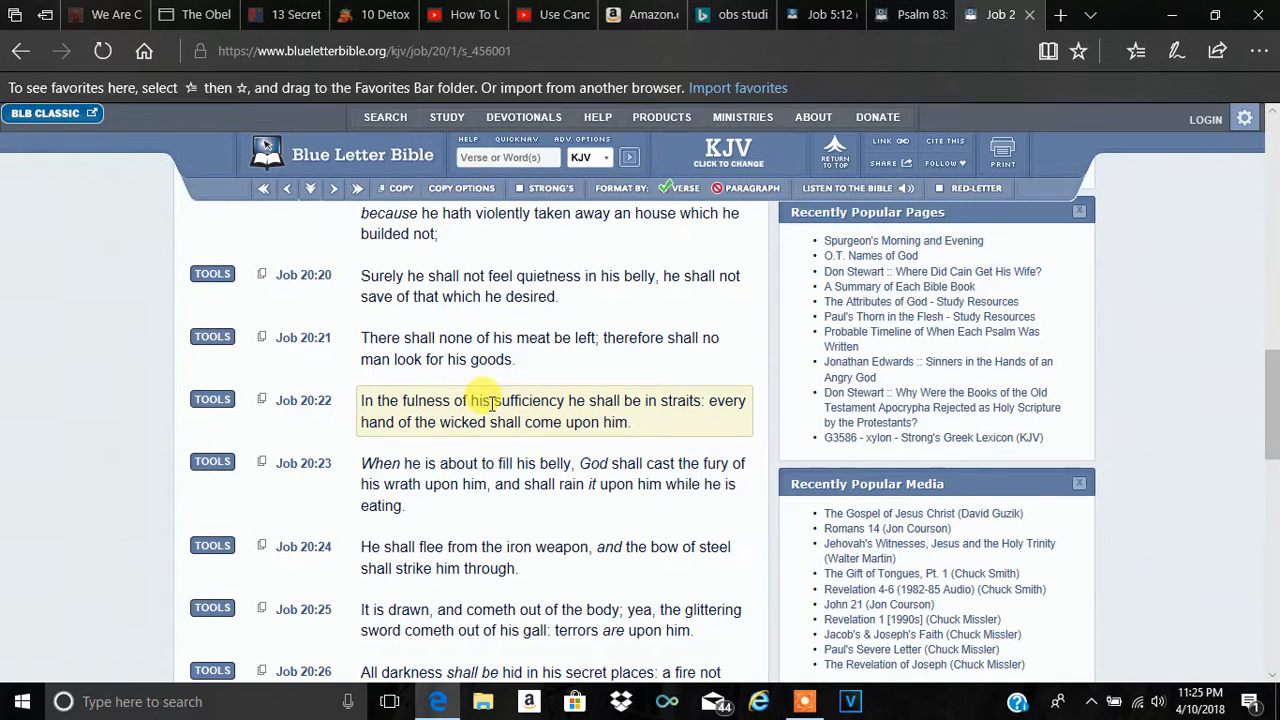
pyautogui.moveTo(656, 400)
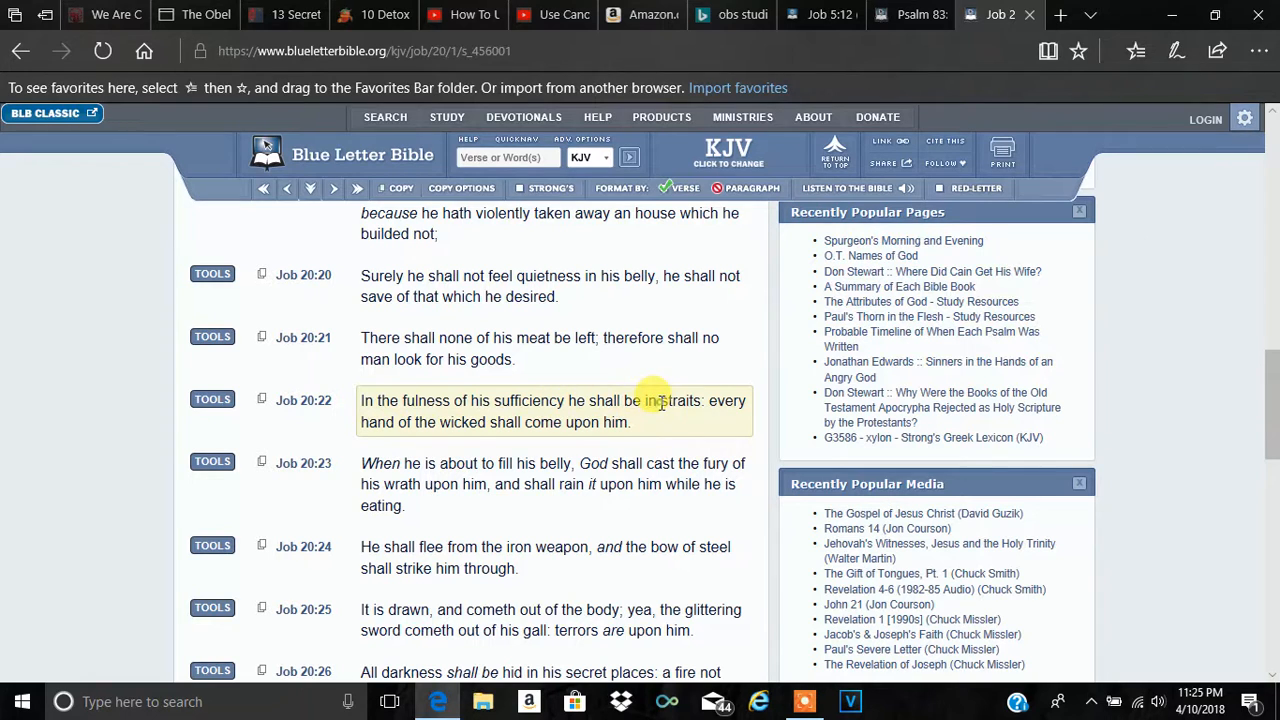
pyautogui.doubleClick(688, 400)
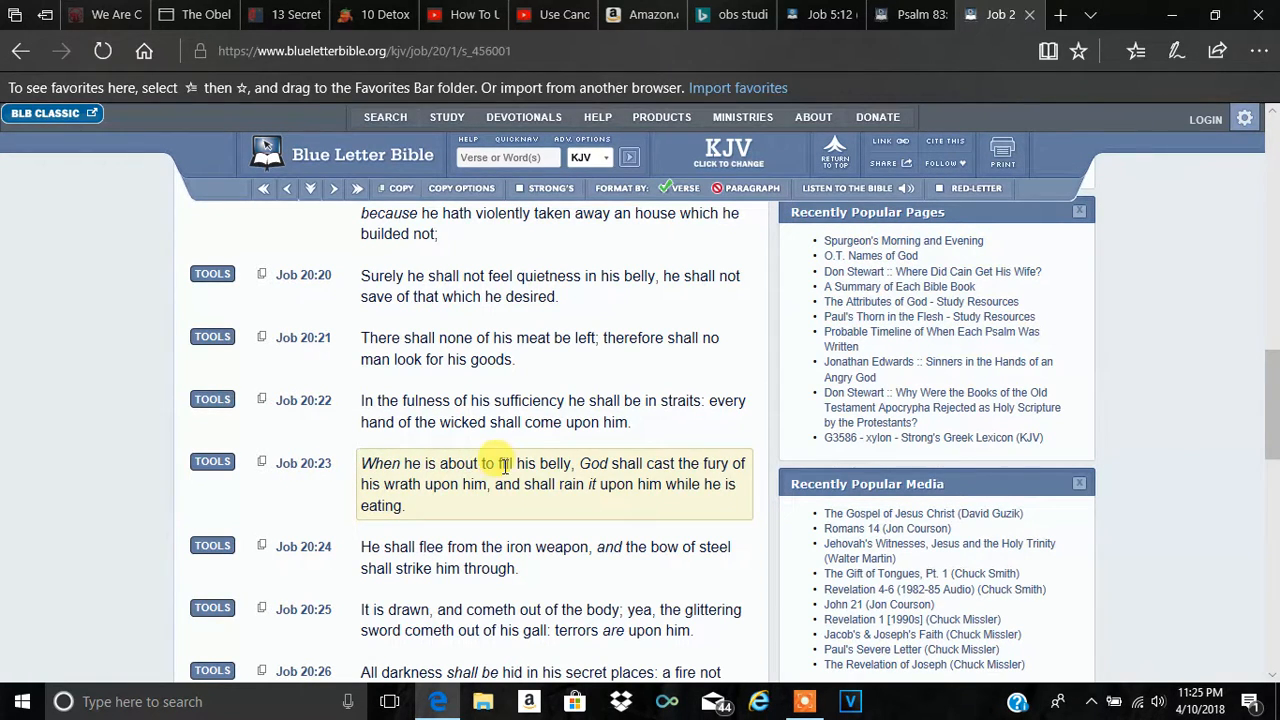
pyautogui.moveTo(656, 464)
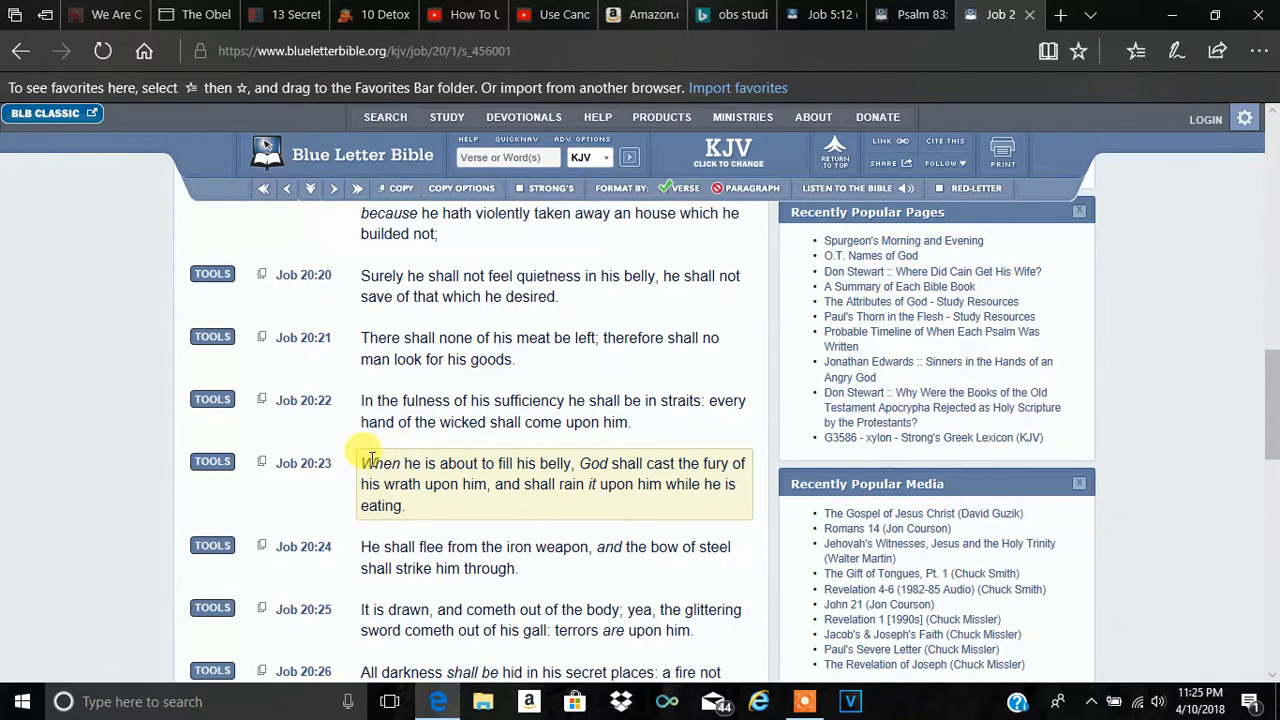
pyautogui.moveTo(570, 464)
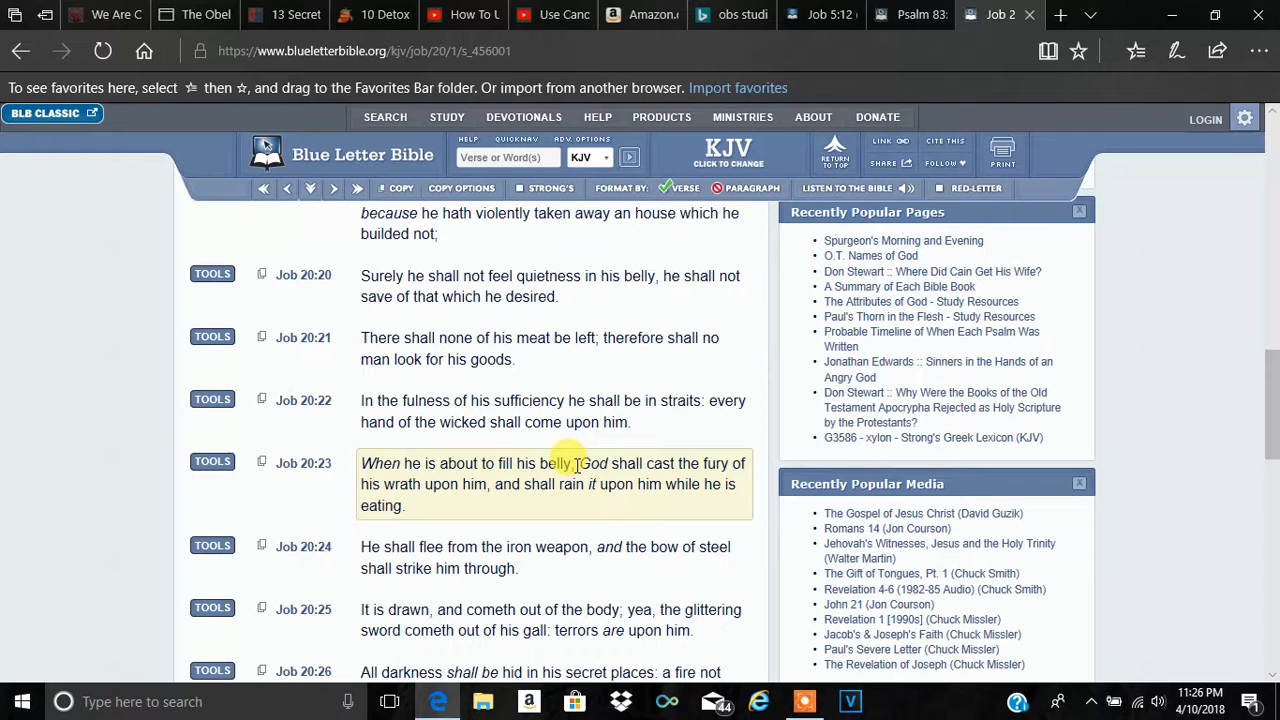
pyautogui.moveTo(574, 448)
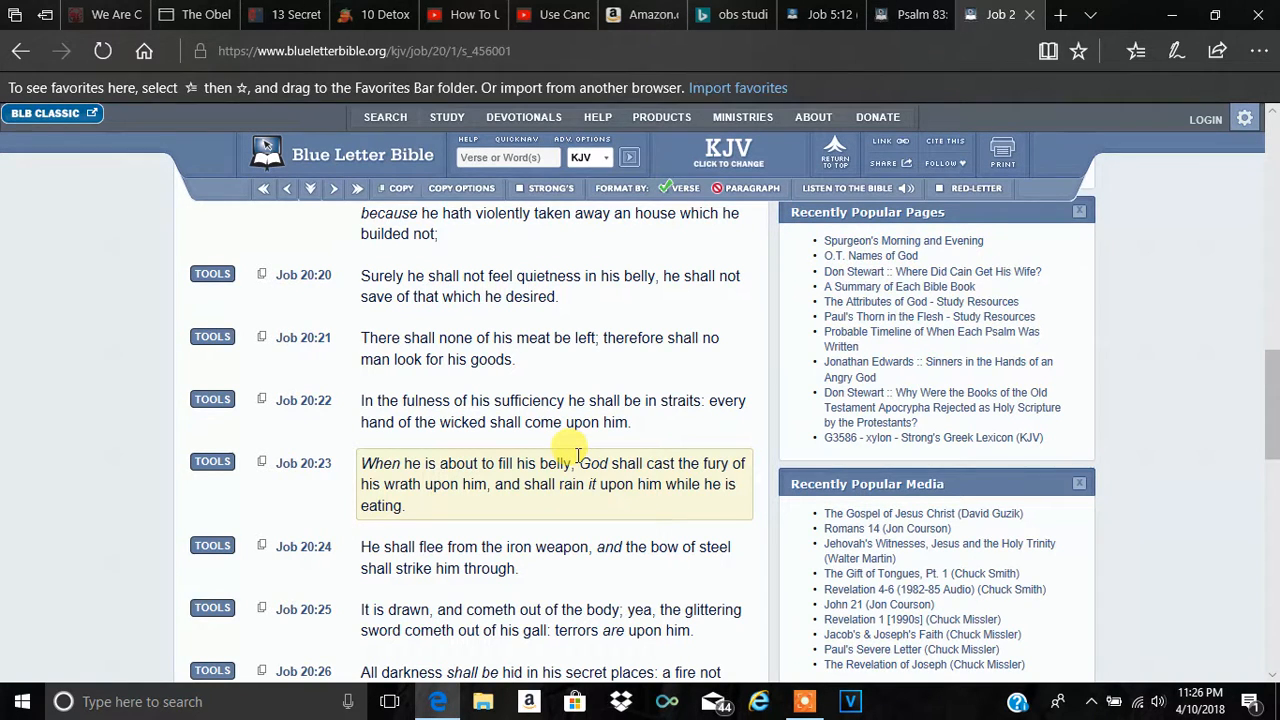
pyautogui.moveTo(618, 464)
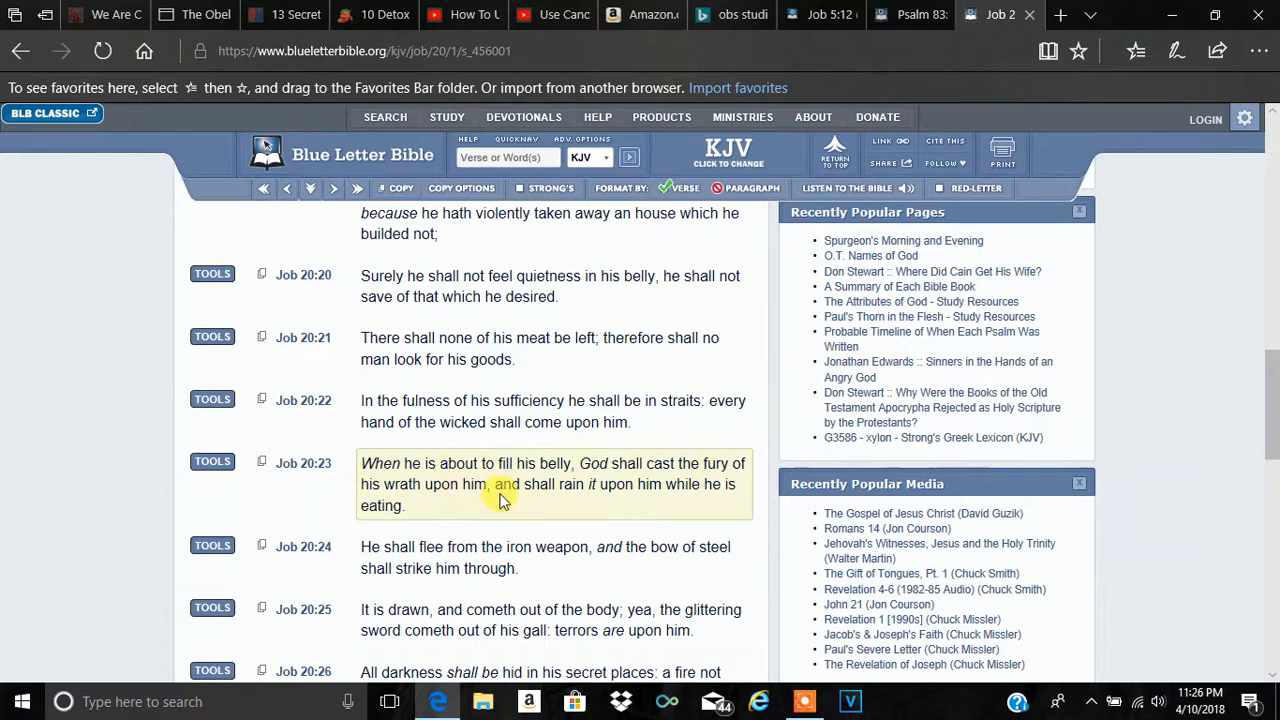
pyautogui.moveTo(676, 492)
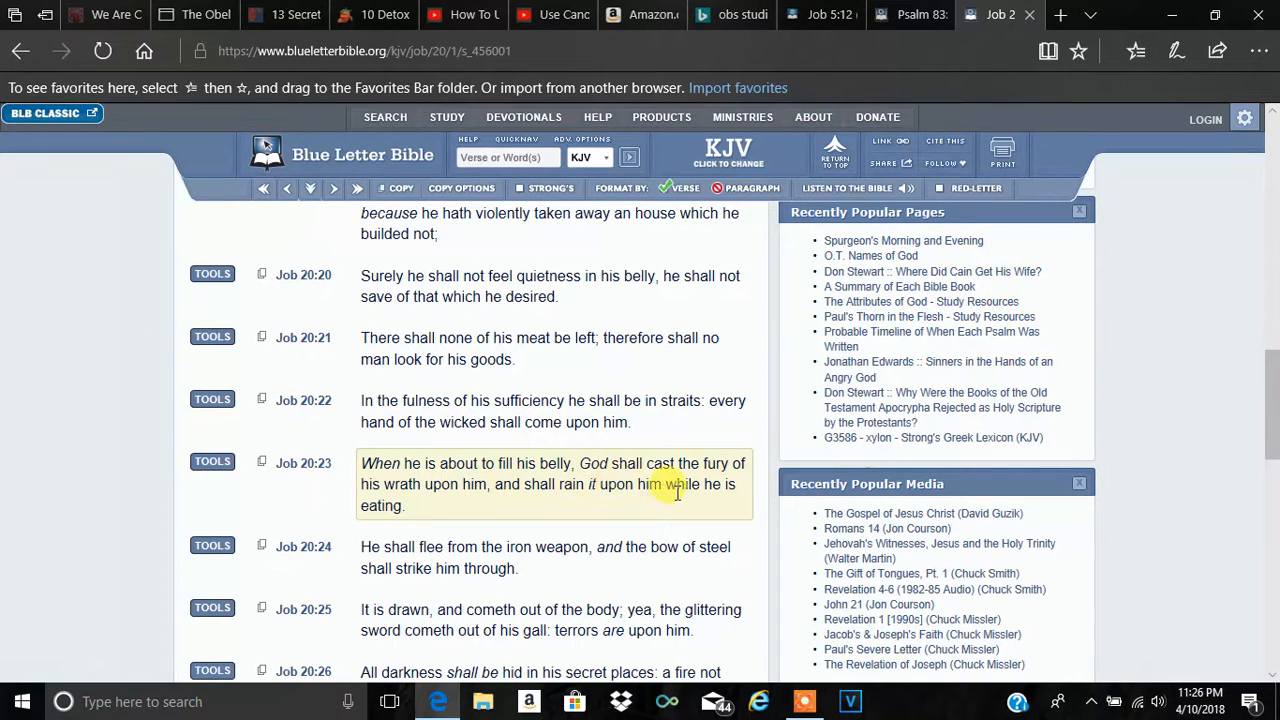
pyautogui.moveTo(528, 492)
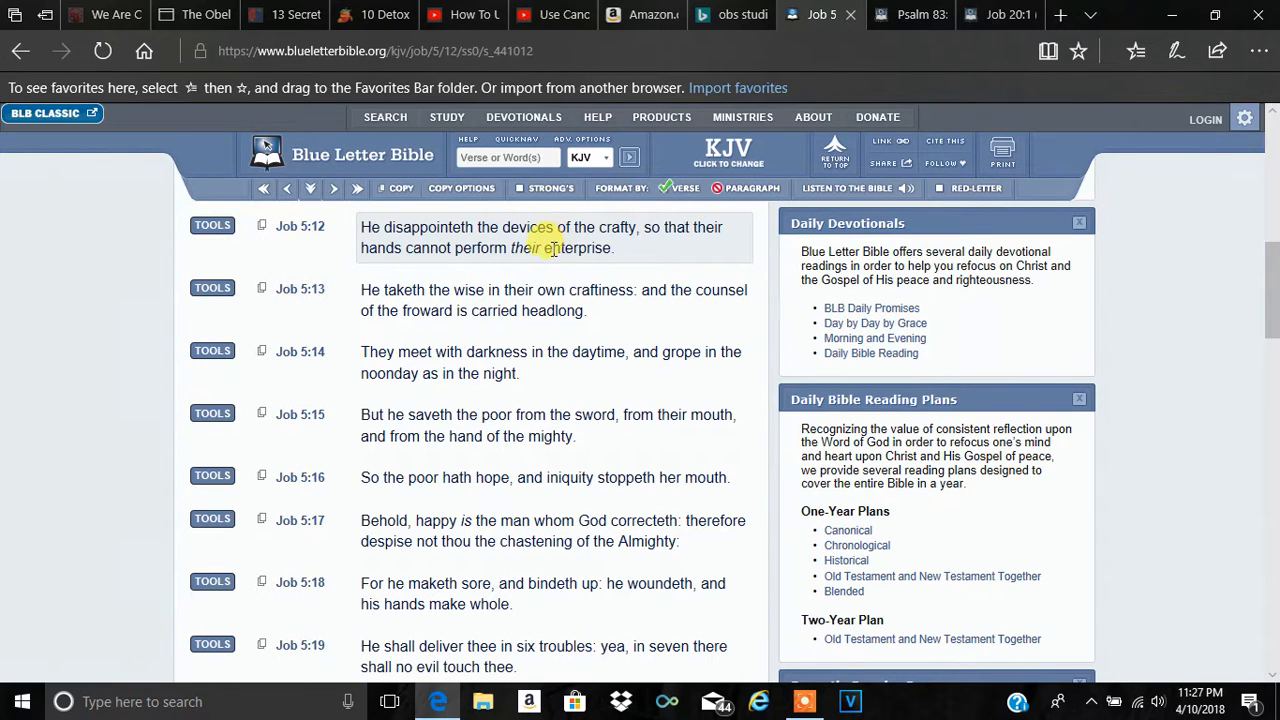
pyautogui.doubleClick(580, 248)
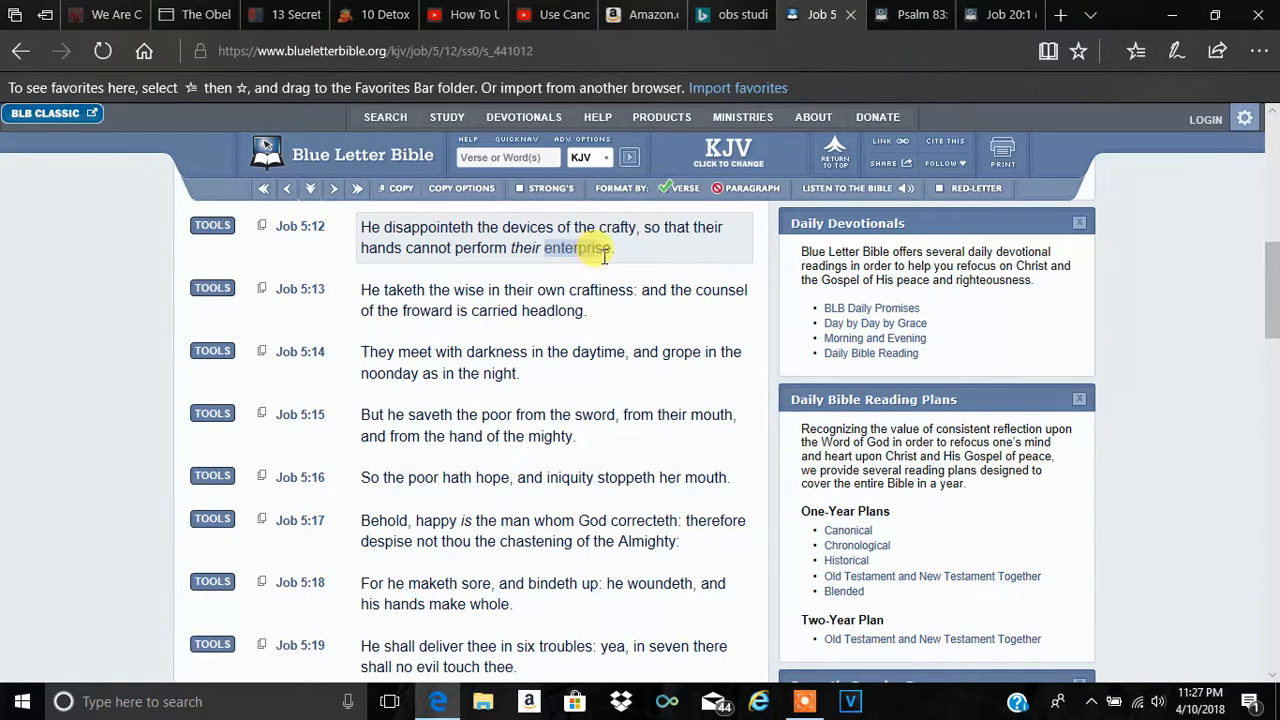
pyautogui.moveTo(616, 262)
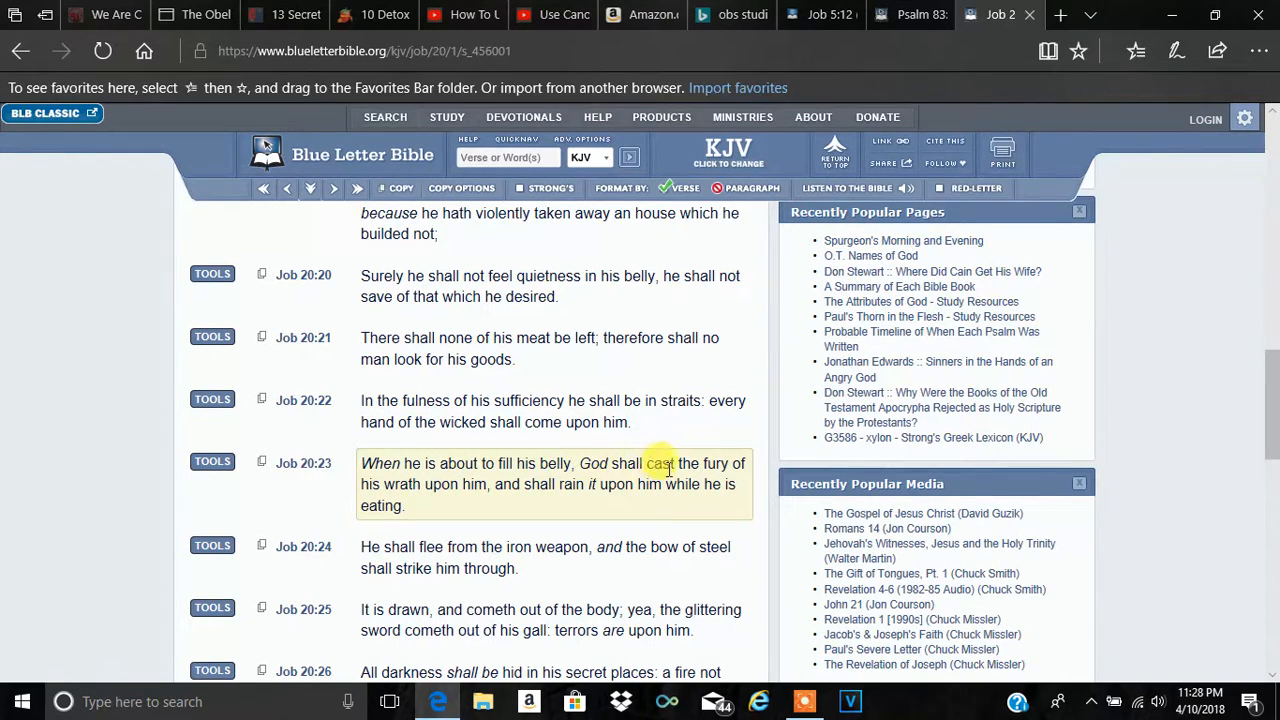
pyautogui.moveTo(500, 504)
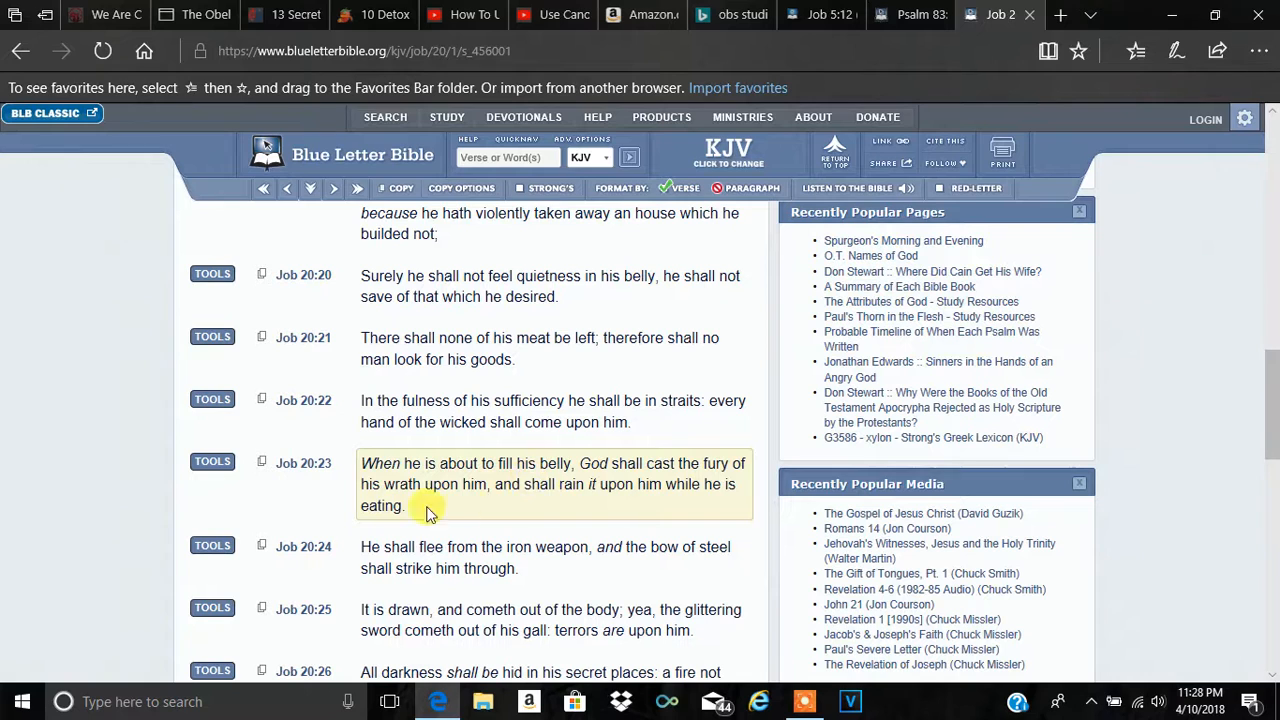
pyautogui.moveTo(610, 546)
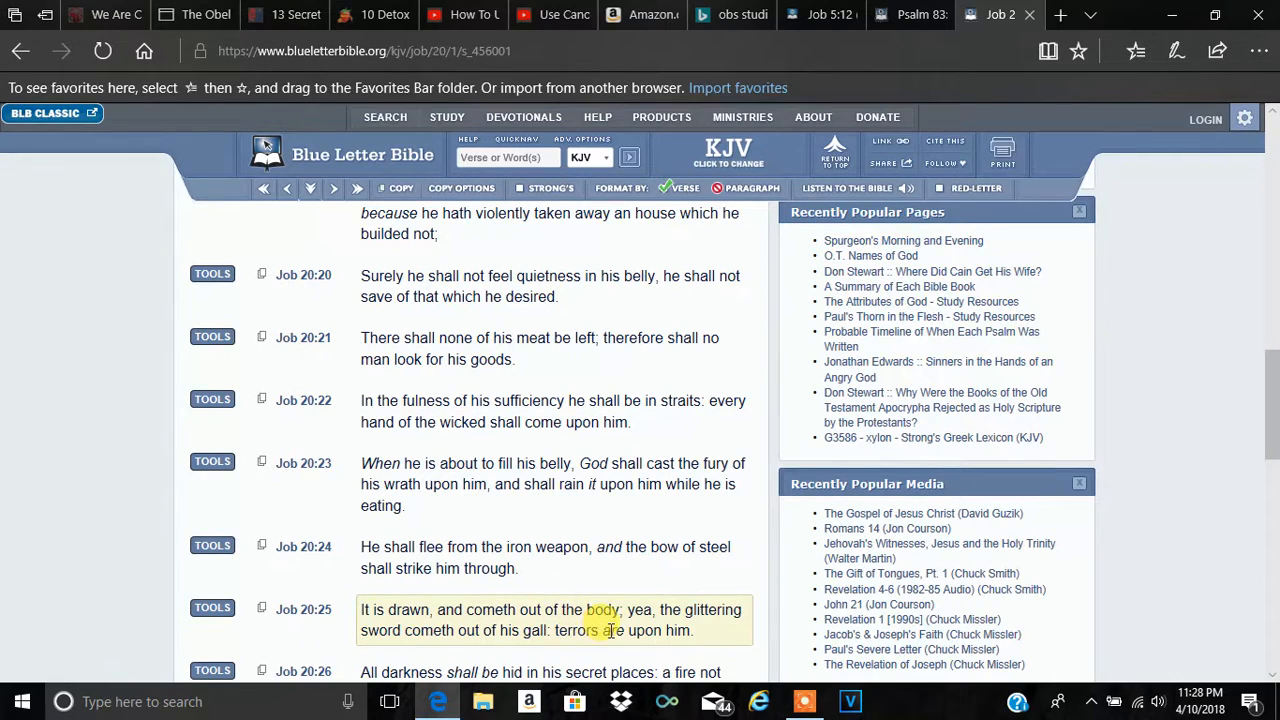
# Scroll Job 20 down through verse 25 before returning to Job 5.
pyautogui.scroll(-3)
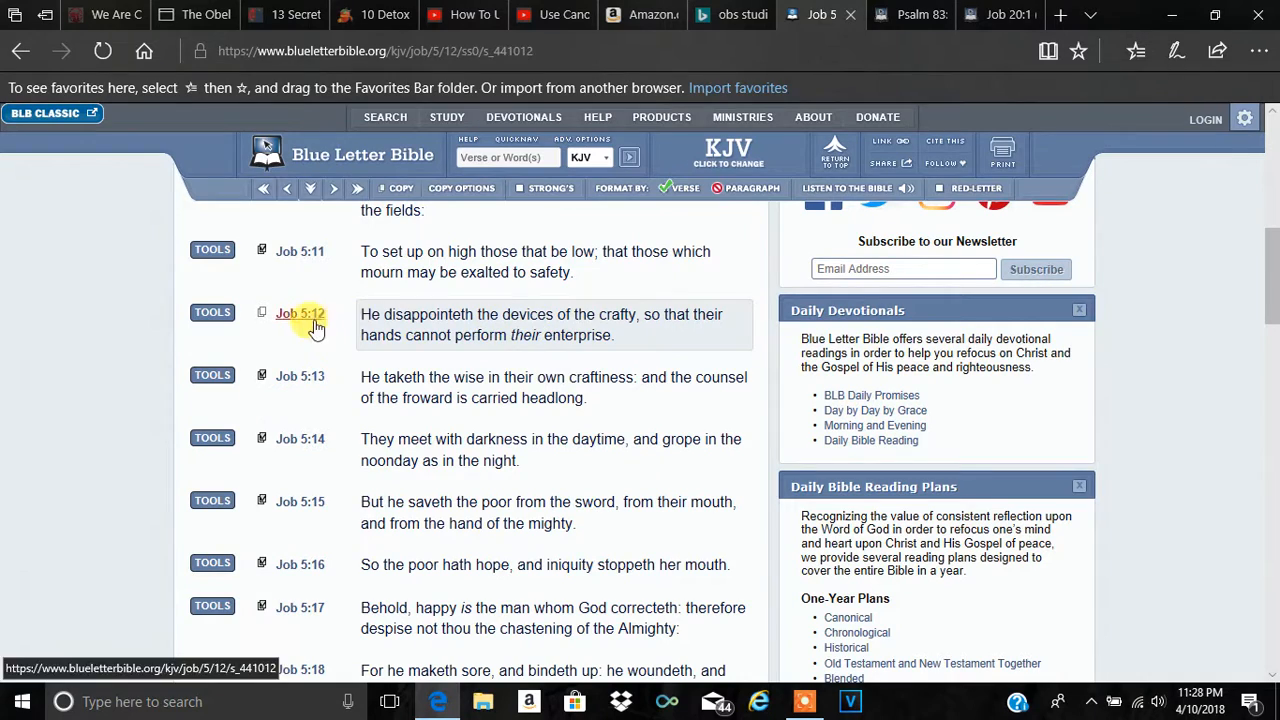
pyautogui.click(300, 314)
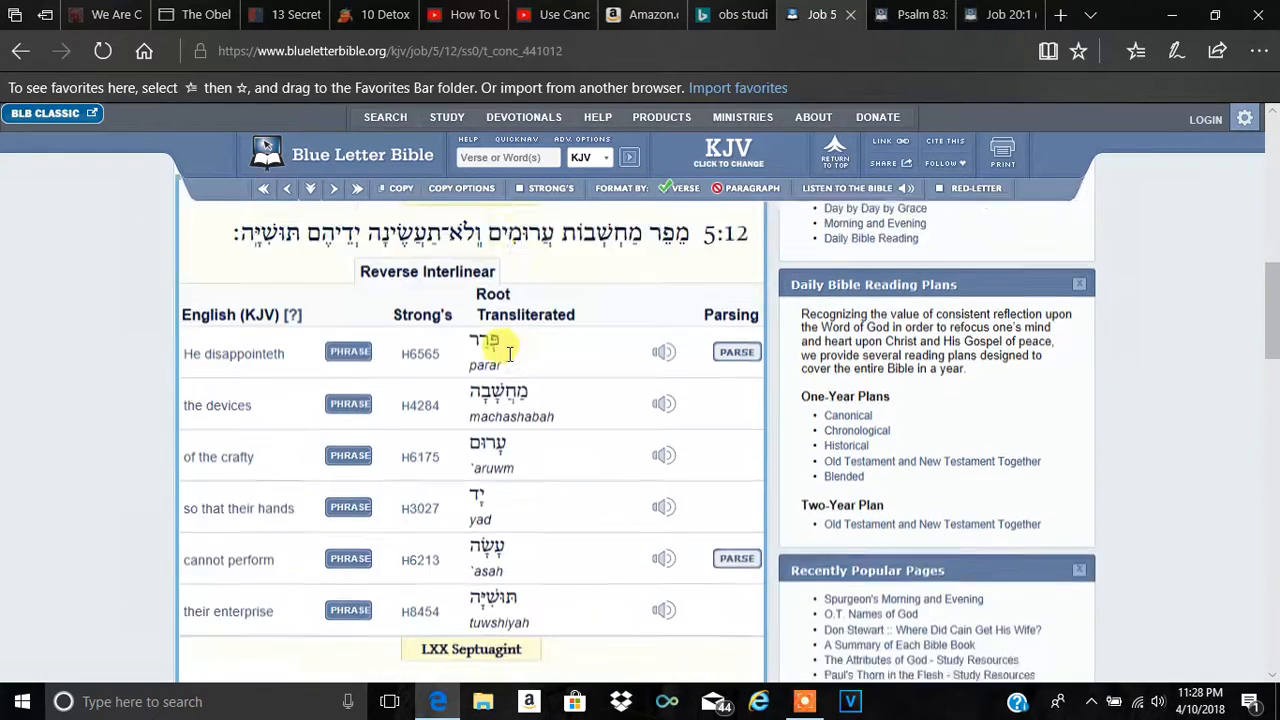
pyautogui.scroll(-3)
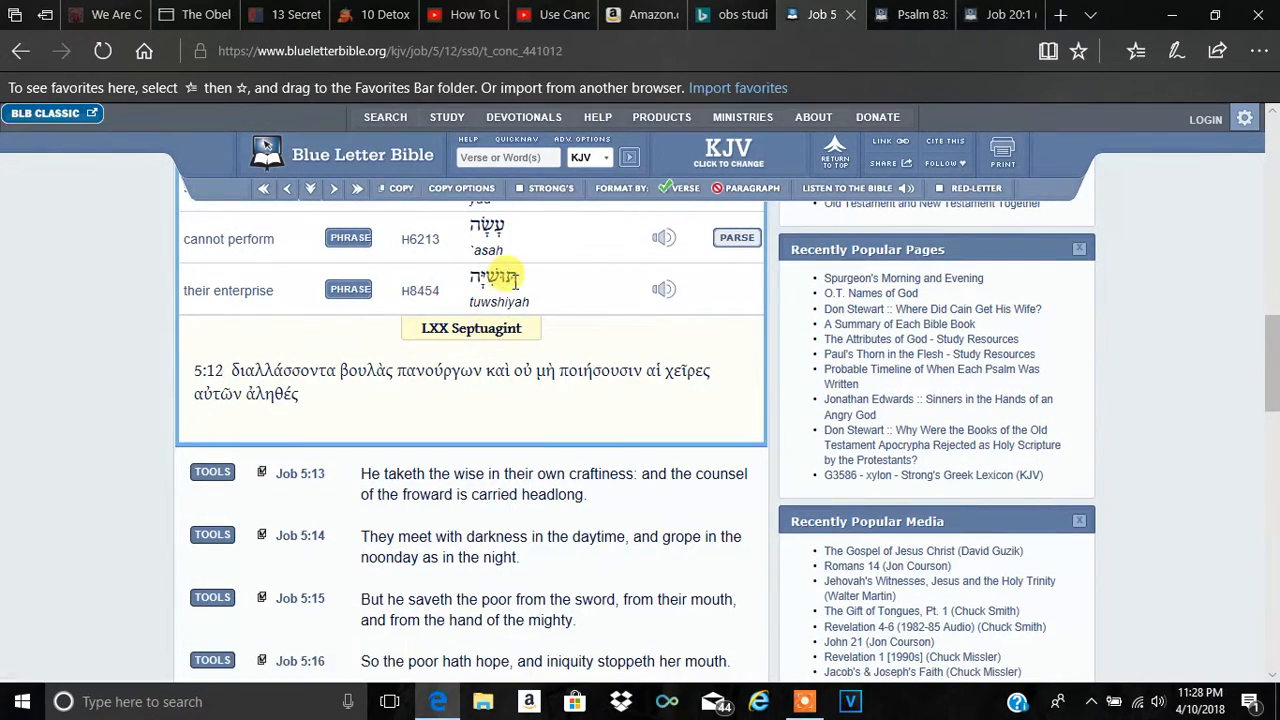
pyautogui.moveTo(420, 300)
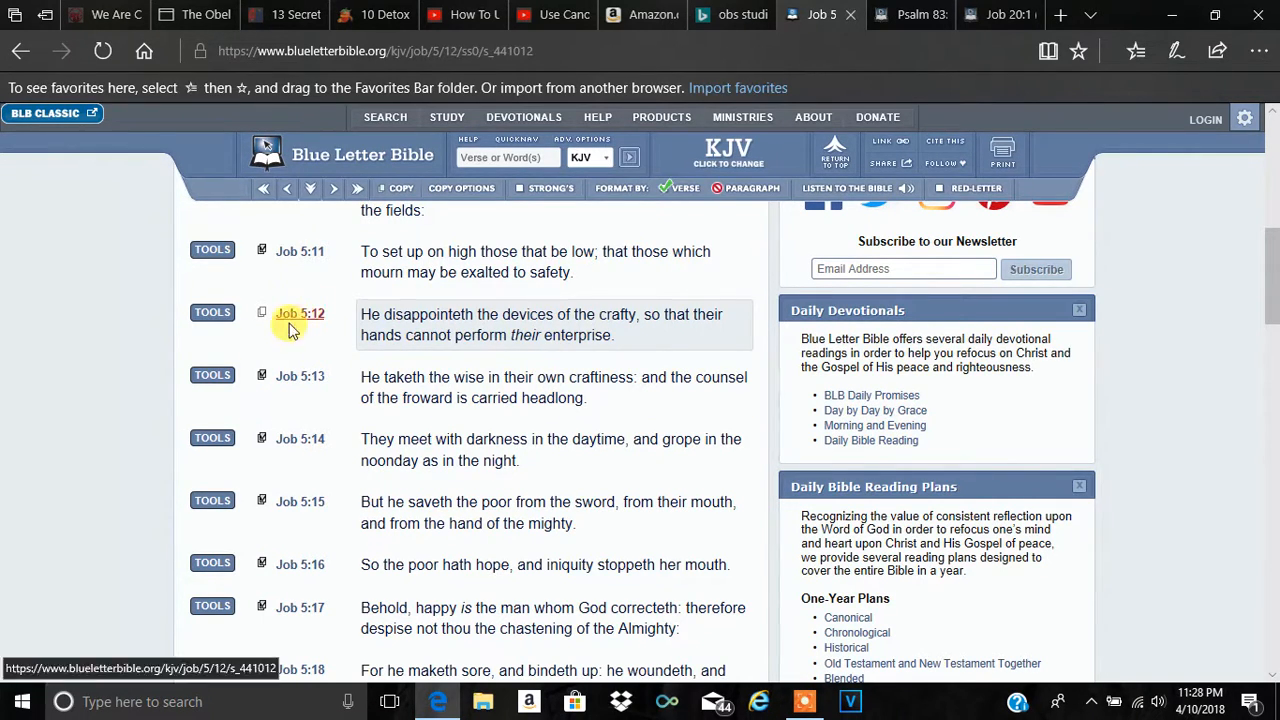
pyautogui.moveTo(556, 324)
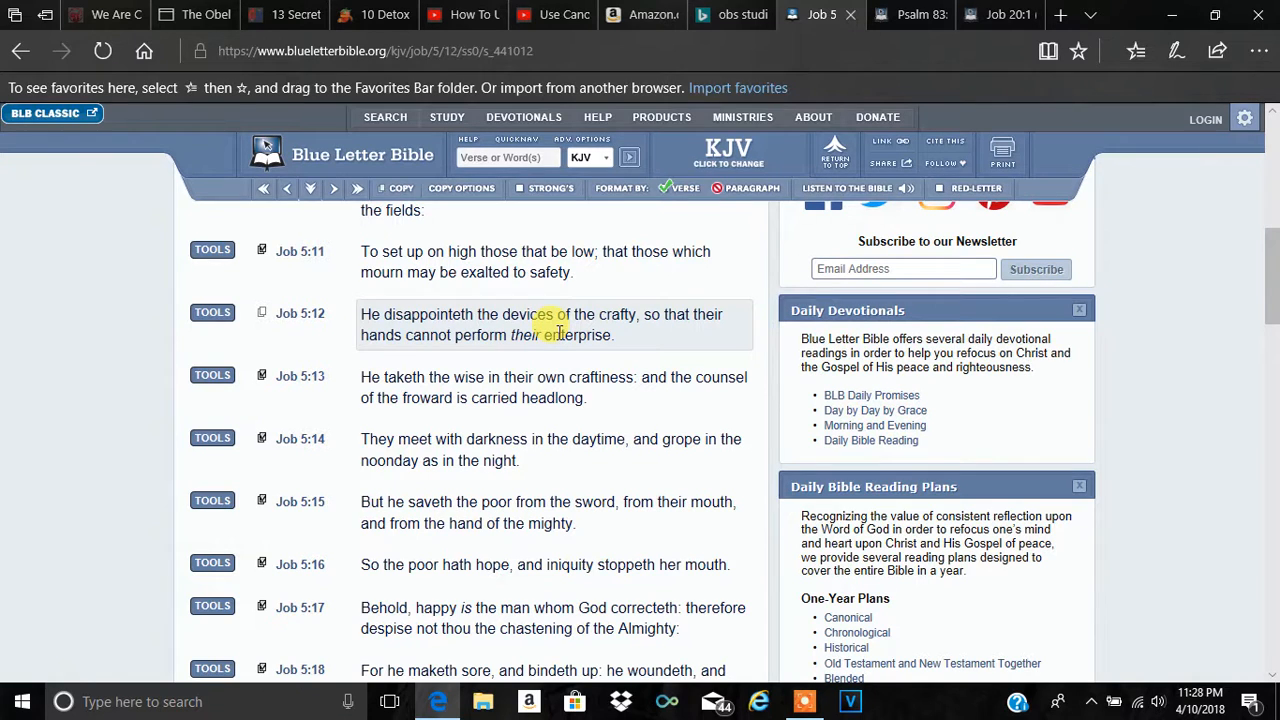